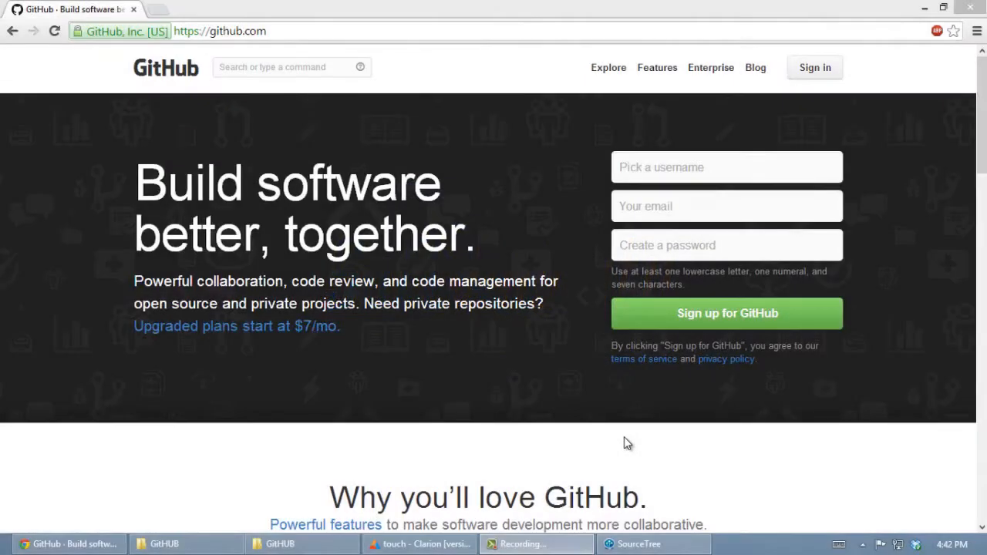
{"action": "mouse_move", "coordinate": [622, 444]}
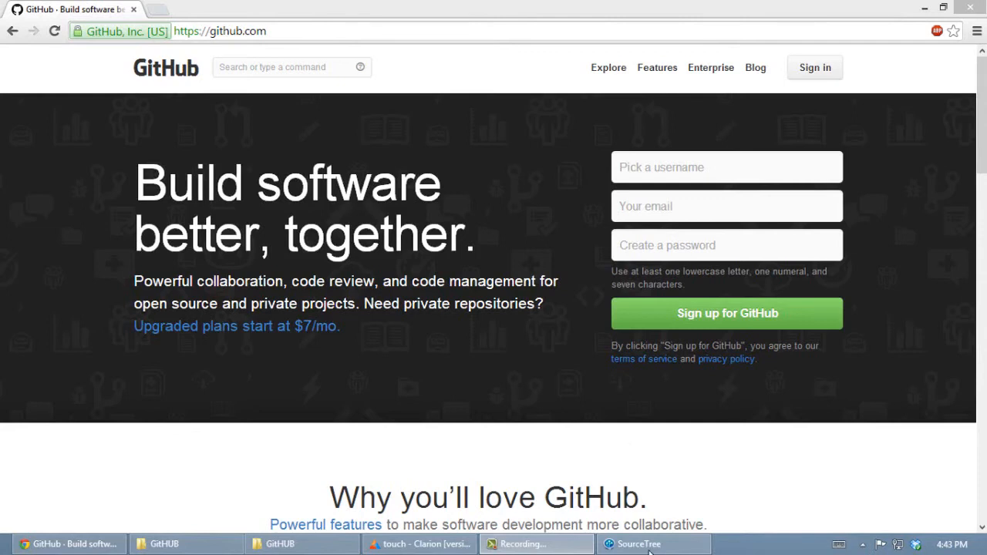
Check the SourceTree version and credits from its About window, then dismiss it
{"action": "left_click", "coordinate": [639, 543]}
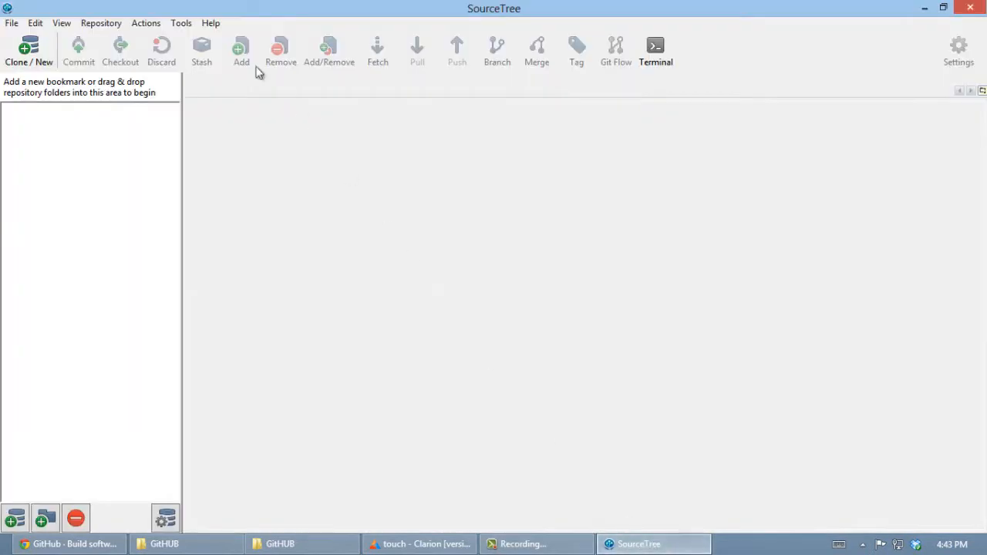
{"action": "left_click", "coordinate": [210, 23]}
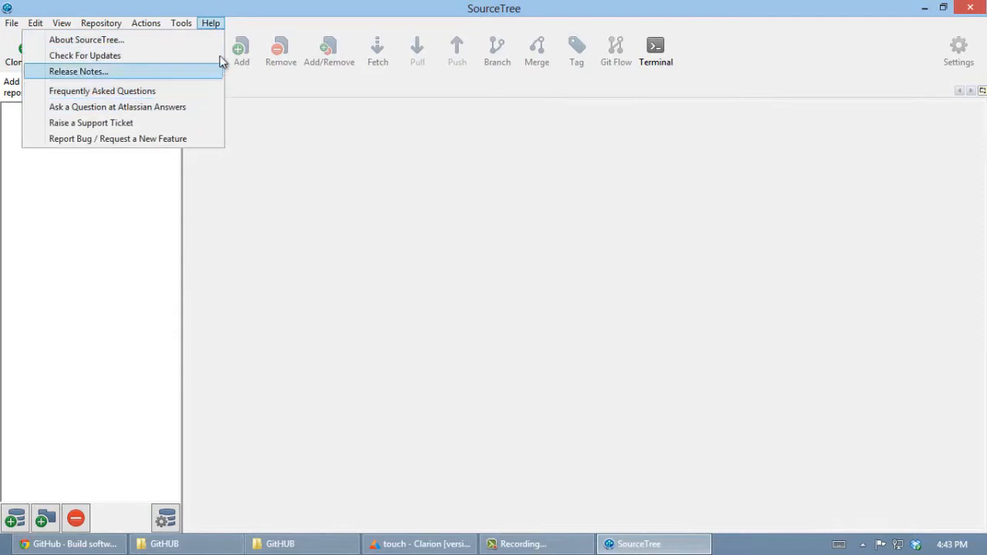
{"action": "mouse_move", "coordinate": [86, 40]}
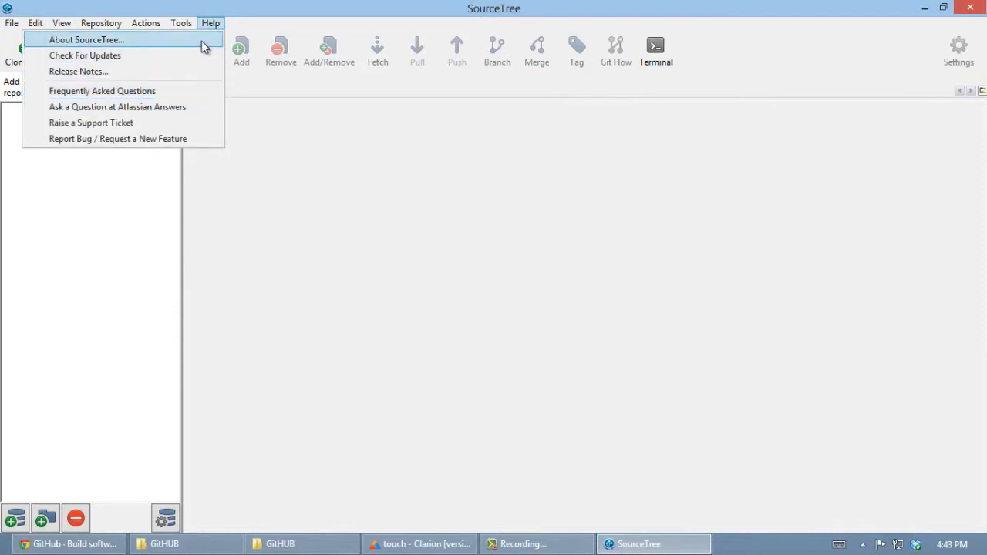
{"action": "left_click", "coordinate": [86, 40]}
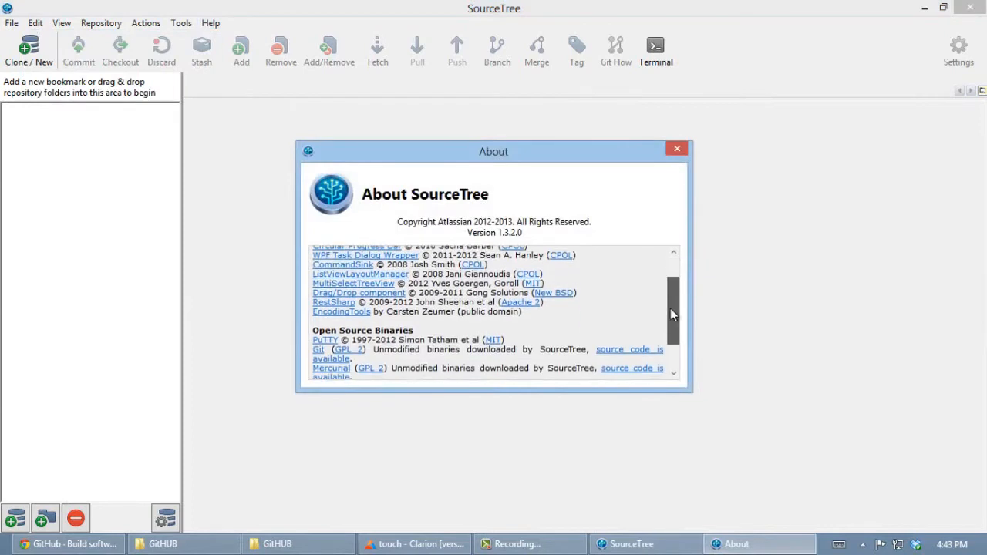
{"action": "left_click", "coordinate": [675, 148]}
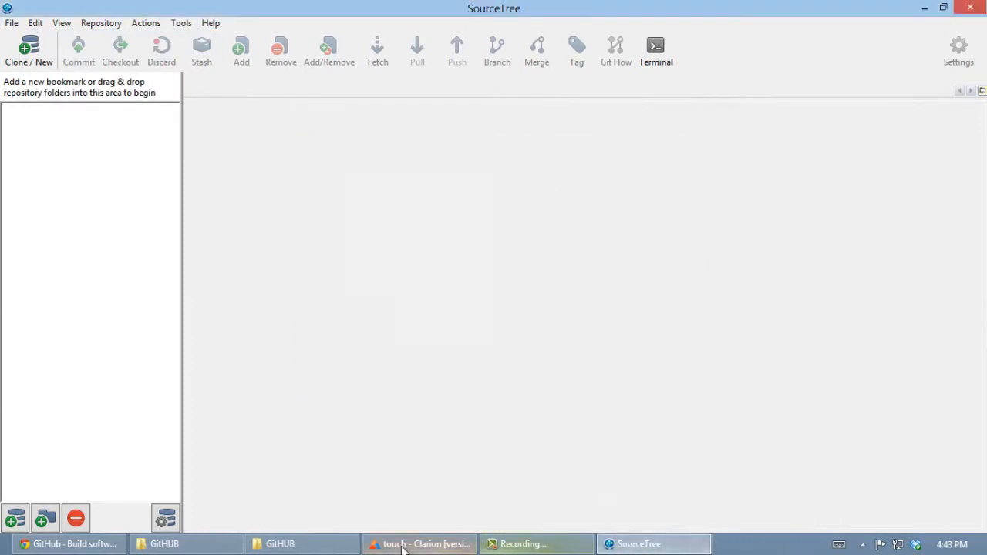
Sign in to GitHub and search for the softvelocity organization page
{"action": "left_click", "coordinate": [64, 543]}
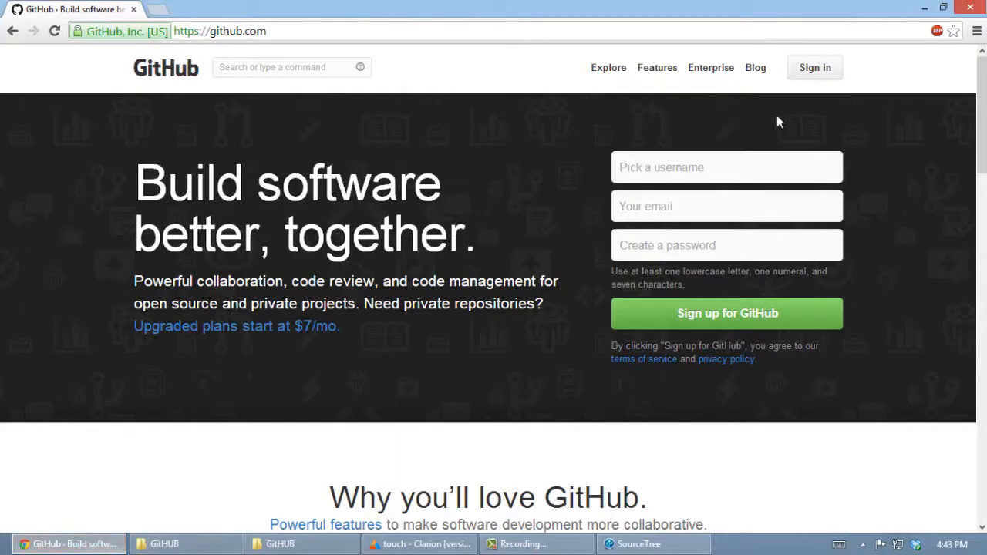
{"action": "left_click", "coordinate": [815, 68]}
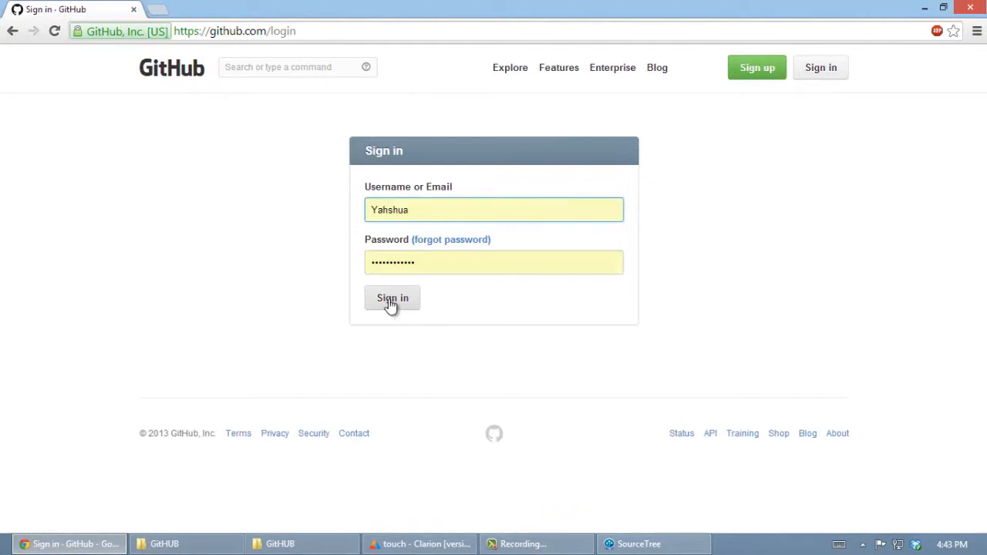
{"action": "left_click", "coordinate": [392, 299]}
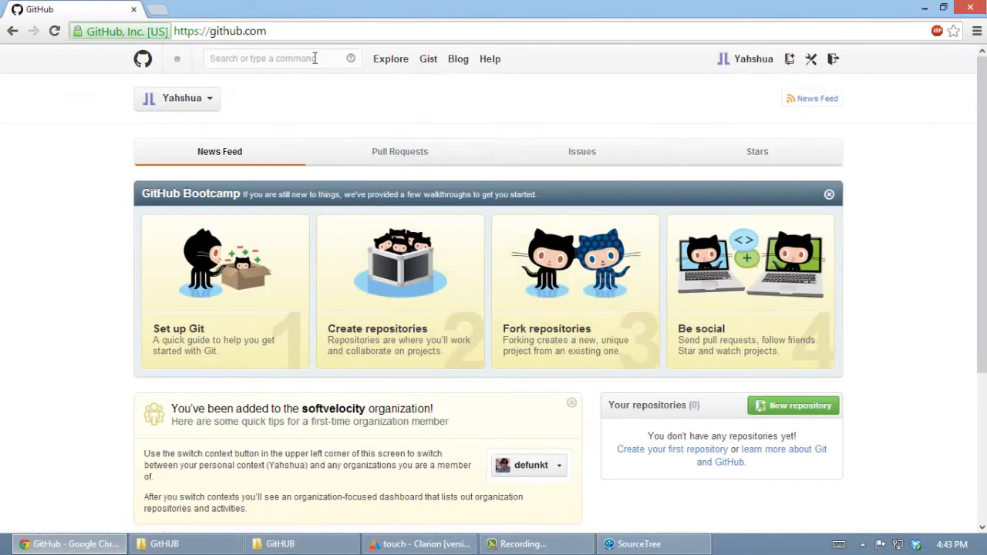
{"action": "type", "text": "softvelocity"}
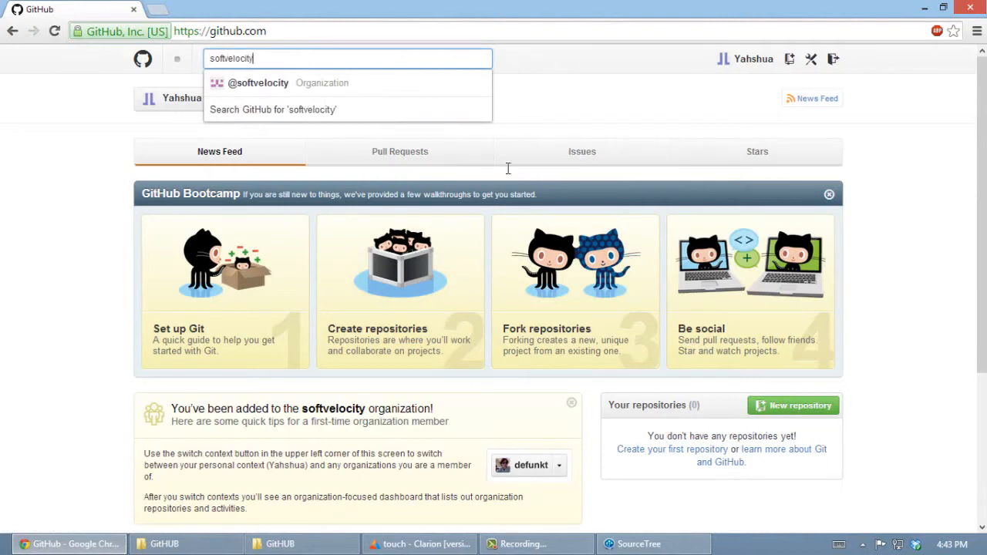
{"action": "left_click", "coordinate": [259, 84]}
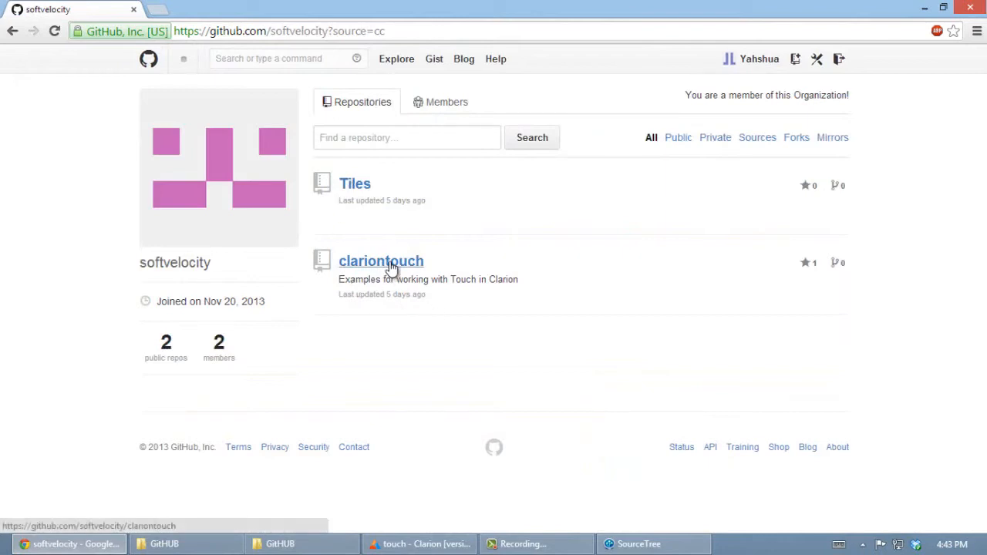
Fork softvelocity/clariontouch into the personal account and copy the fork's URL
{"action": "left_click", "coordinate": [381, 260]}
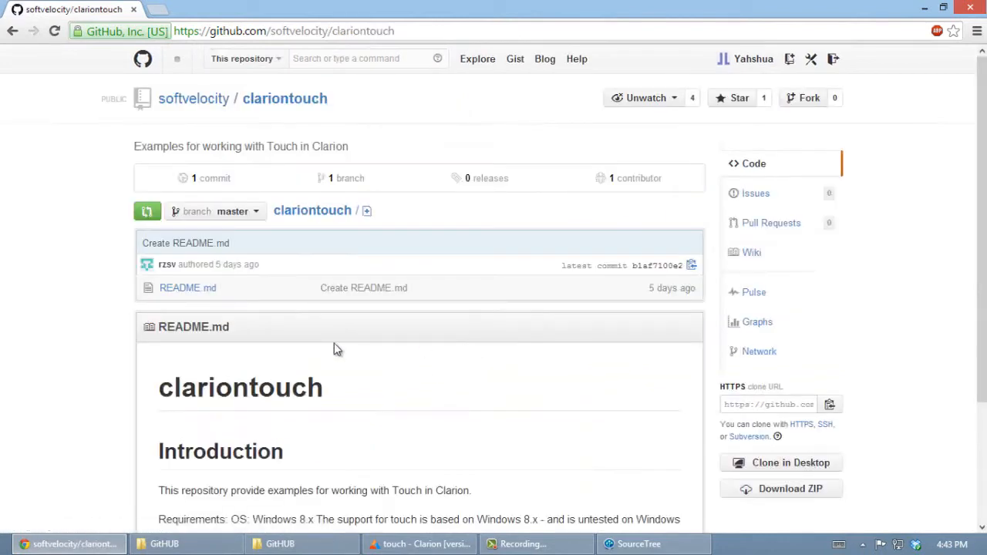
{"action": "scroll", "scroll_direction": "down", "scroll_amount": 3}
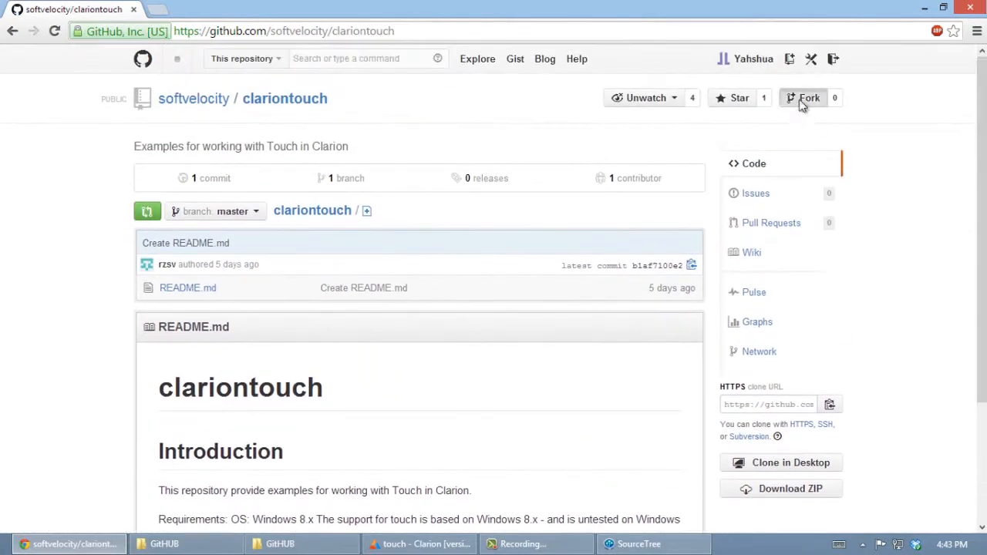
{"action": "left_click", "coordinate": [808, 99]}
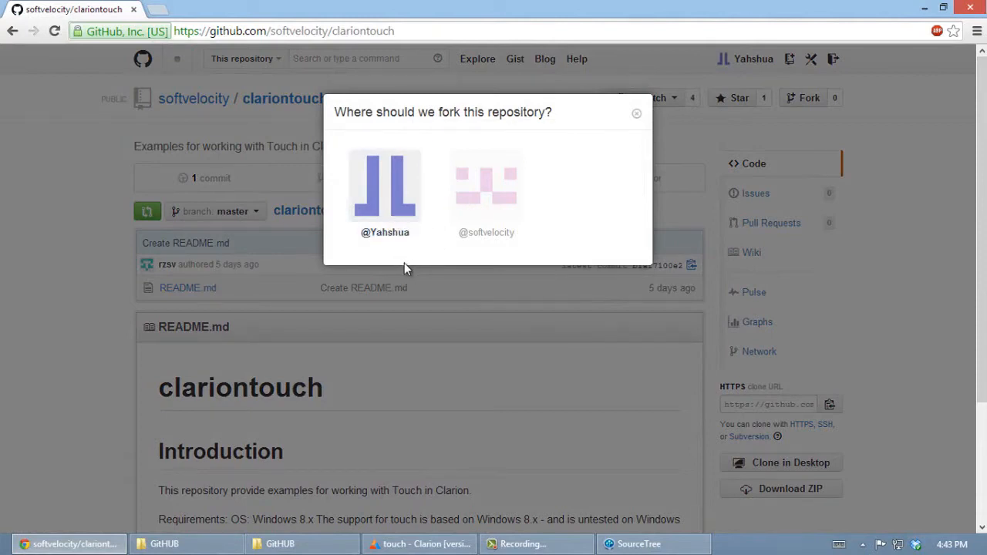
{"action": "left_click", "coordinate": [385, 185]}
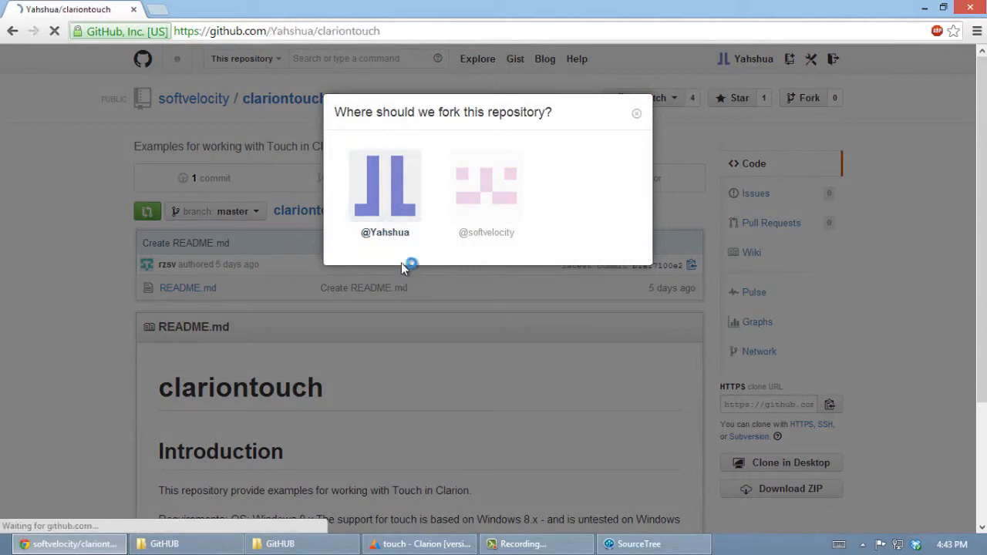
{"action": "left_click", "coordinate": [386, 185]}
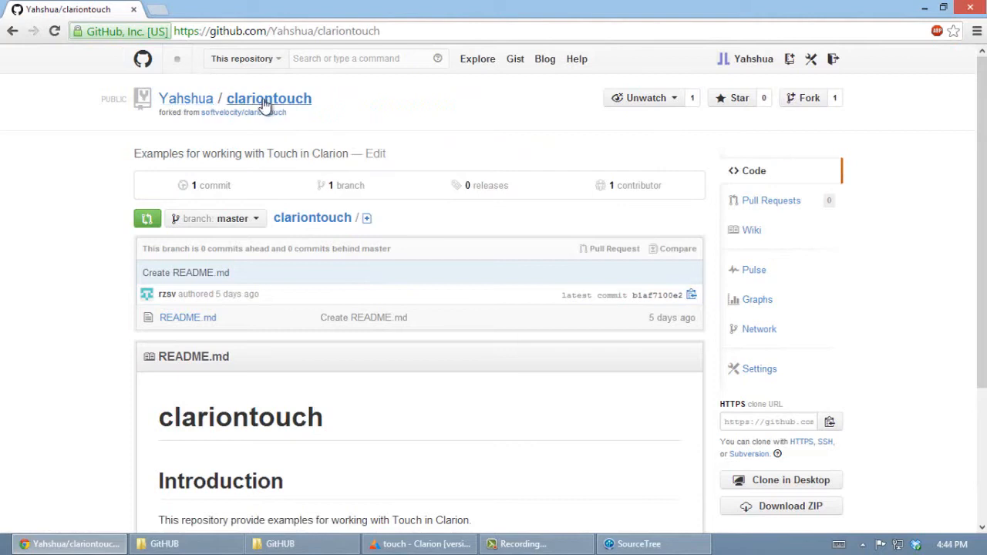
{"action": "mouse_move", "coordinate": [281, 111]}
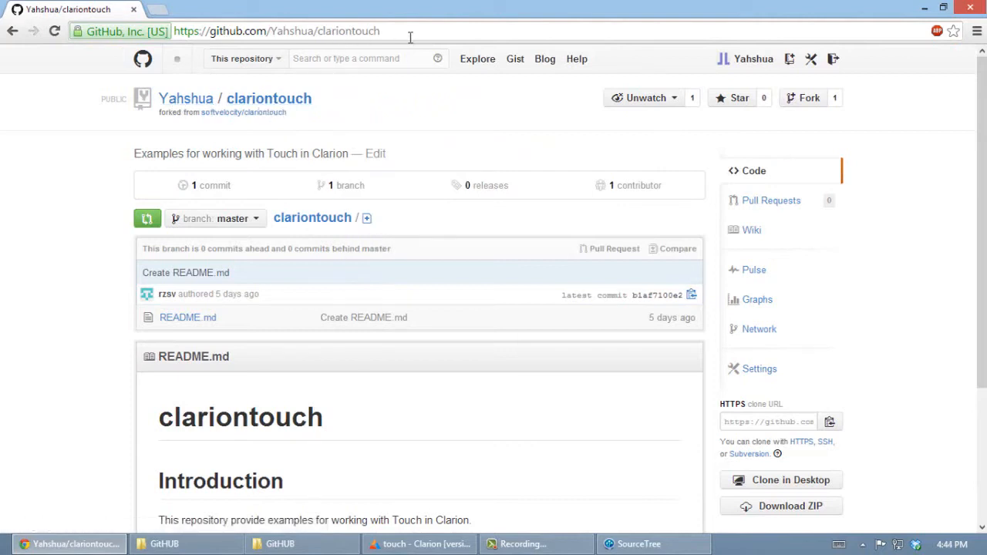
{"action": "right_click", "coordinate": [278, 31]}
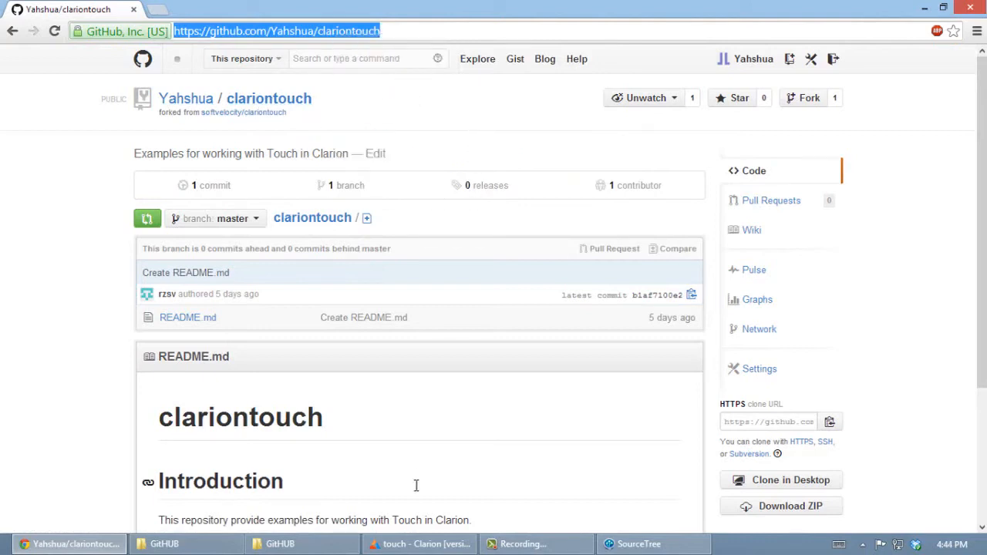
Start a new clone in SourceTree with the fork's URL pasted as the source path
{"action": "left_click", "coordinate": [654, 543]}
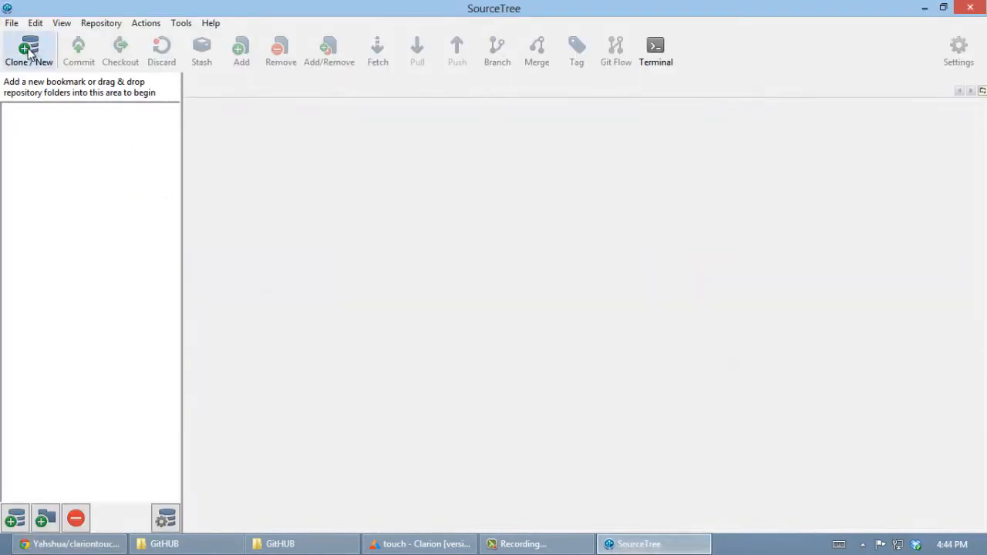
{"action": "left_click", "coordinate": [28, 49]}
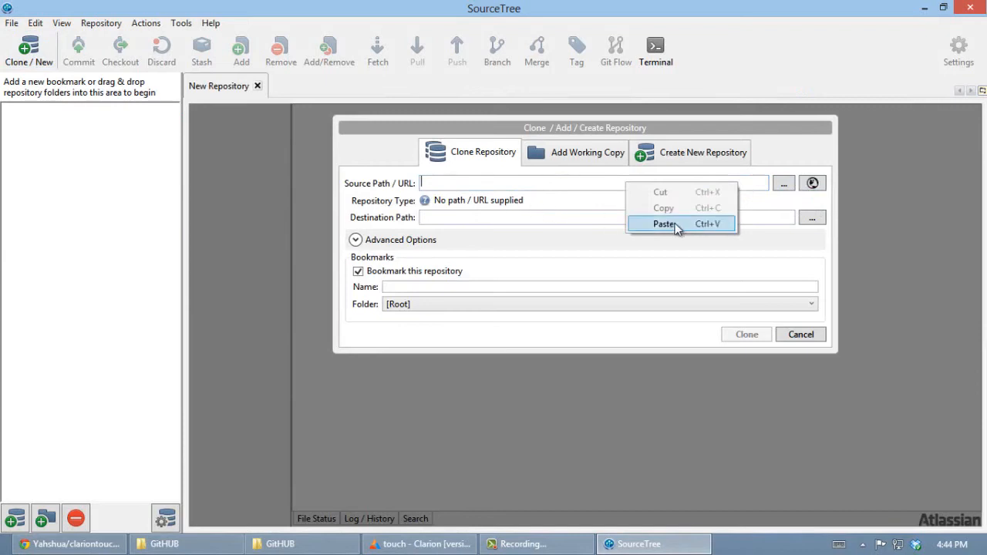
{"action": "left_click", "coordinate": [665, 223]}
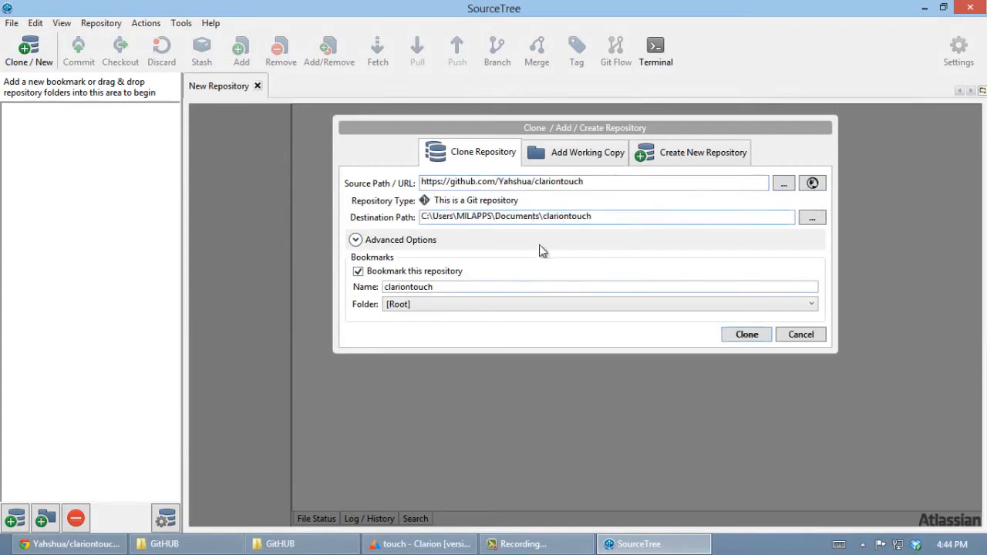
Set the clone destination to a new Touch C9 folder under C:\Code\GitHUB, bookmarked as Touch C9
{"action": "left_click", "coordinate": [812, 216]}
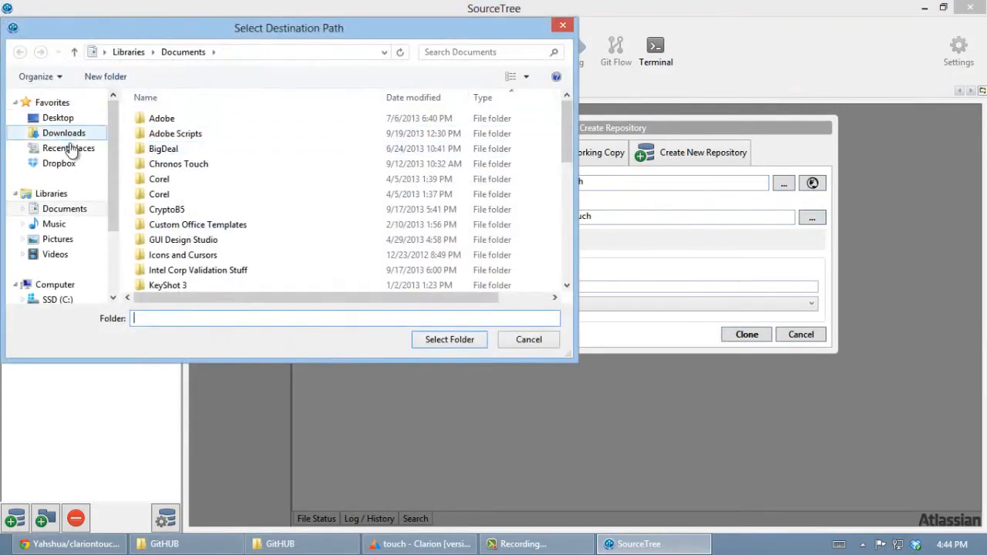
{"action": "left_click", "coordinate": [59, 164]}
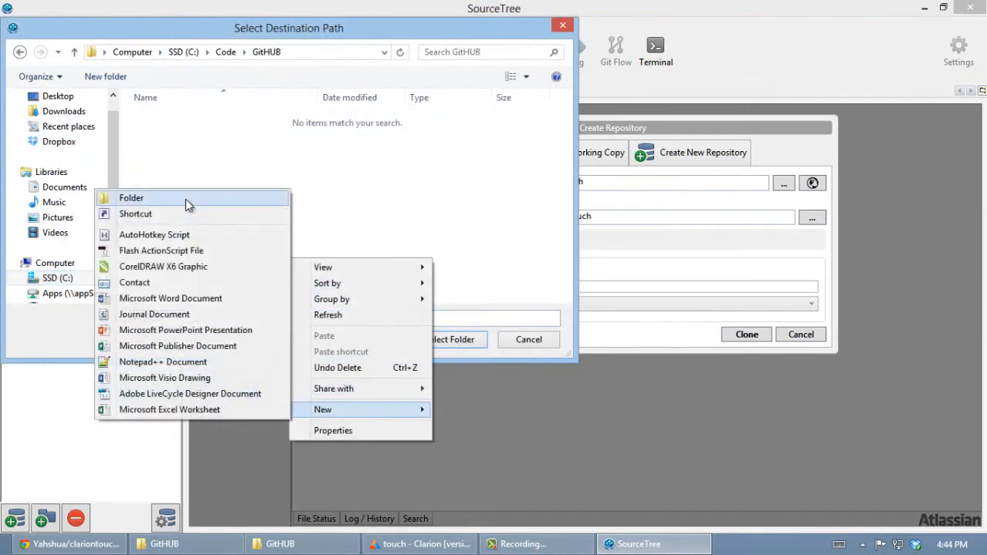
{"action": "left_click", "coordinate": [131, 197]}
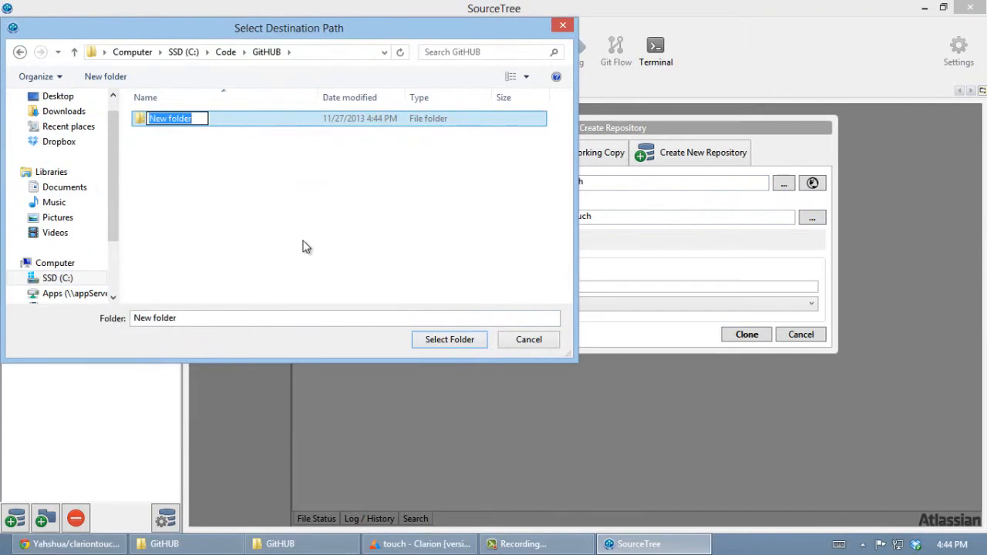
{"action": "type", "text": "Touch"}
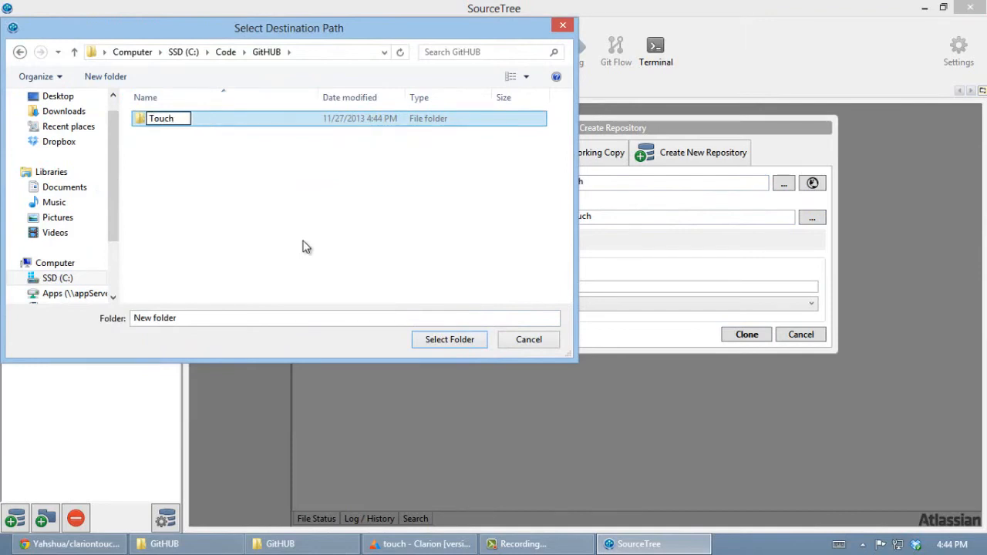
{"action": "type", "text": "Touch C9"}
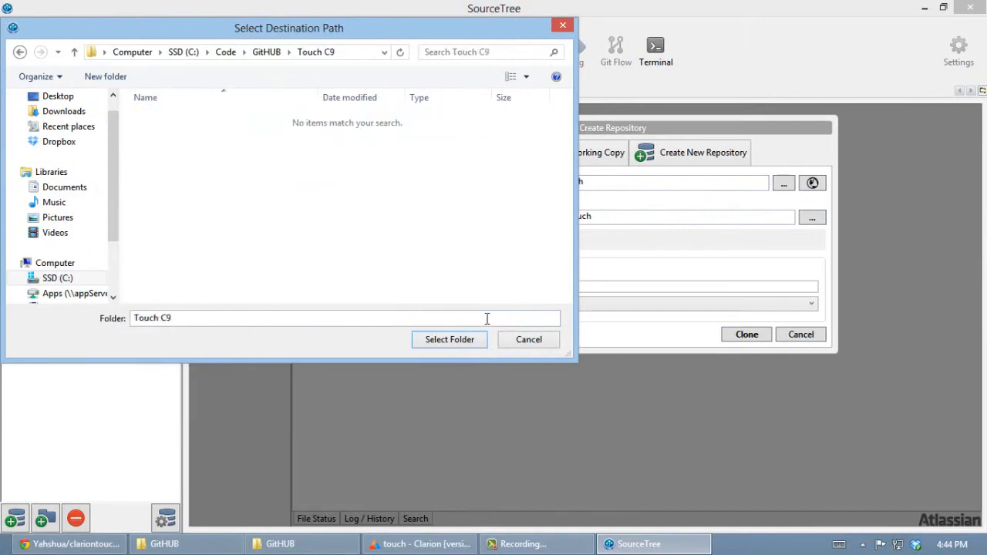
{"action": "left_click", "coordinate": [449, 339]}
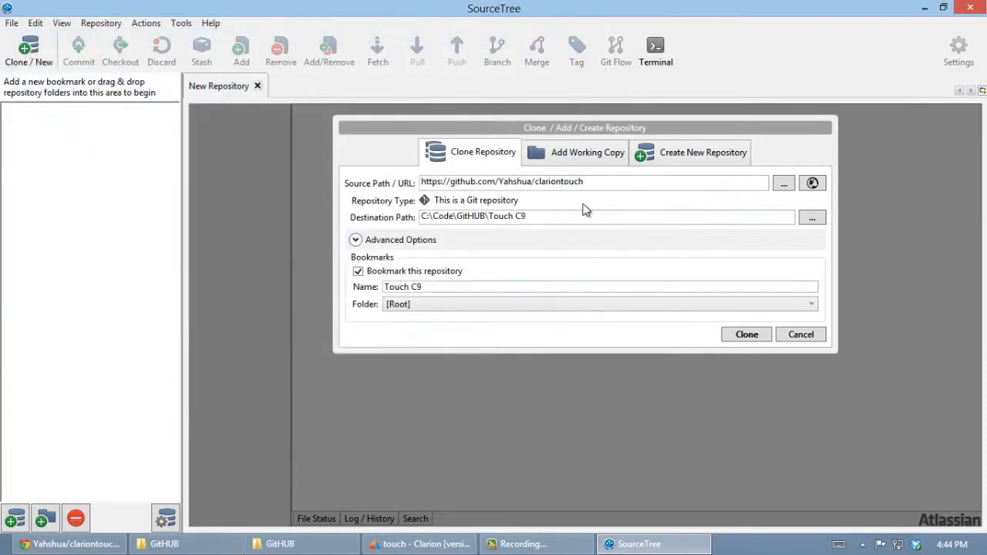
Clone the fork with full output shown, then view its history with the Create README.md commit
{"action": "left_click", "coordinate": [746, 333]}
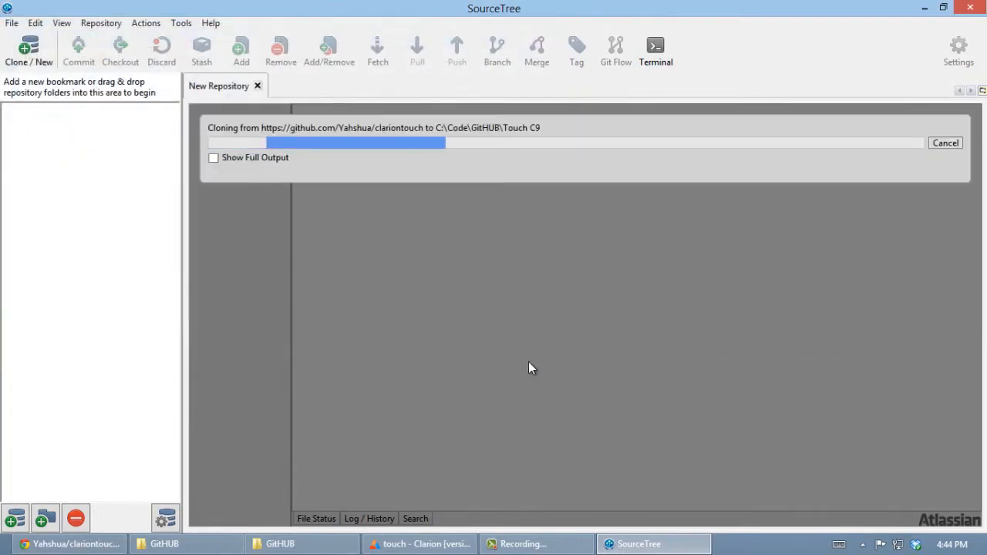
{"action": "left_click", "coordinate": [213, 158]}
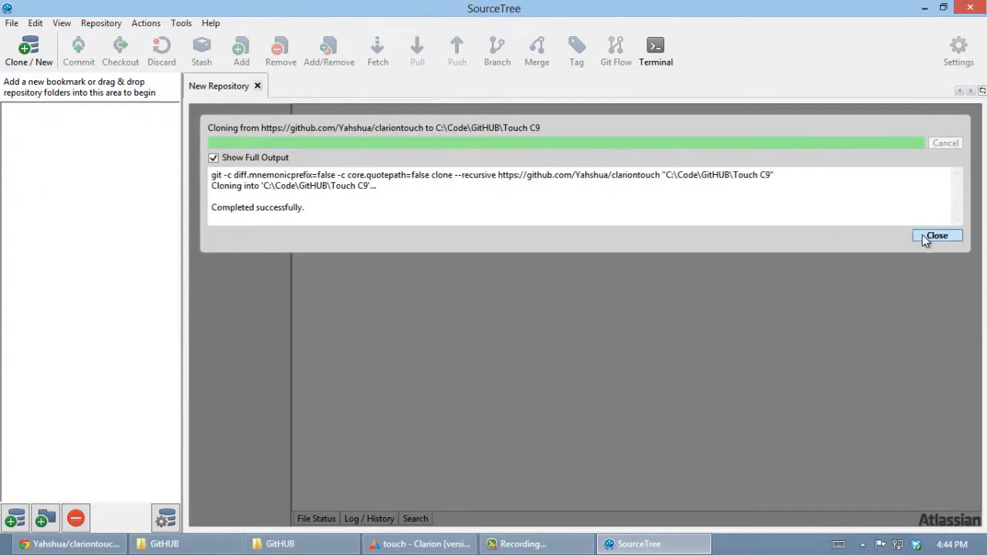
{"action": "left_click", "coordinate": [938, 235]}
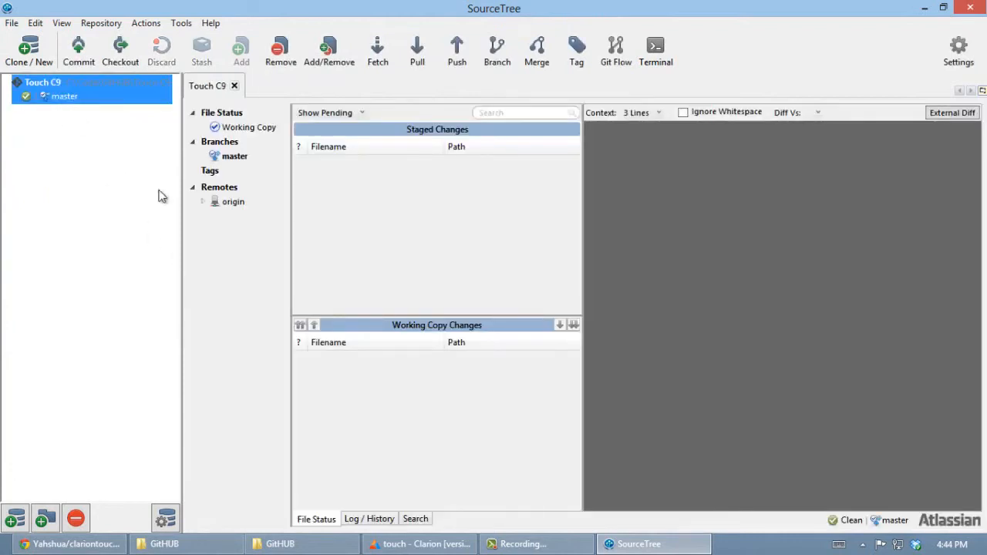
{"action": "left_click", "coordinate": [202, 200]}
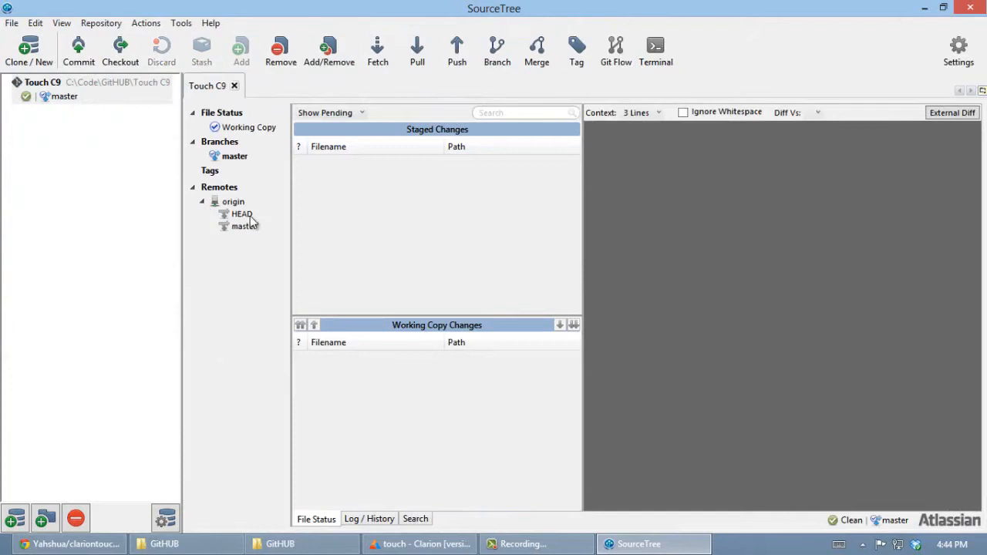
{"action": "left_click", "coordinate": [369, 519]}
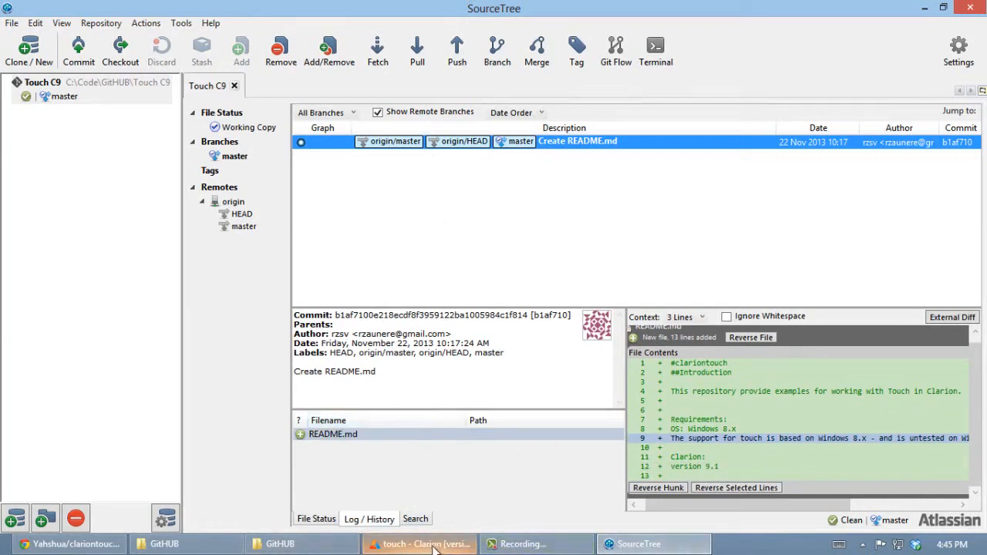
Review the touchdemo.clw source in the Clarion editor
{"action": "left_click", "coordinate": [420, 543]}
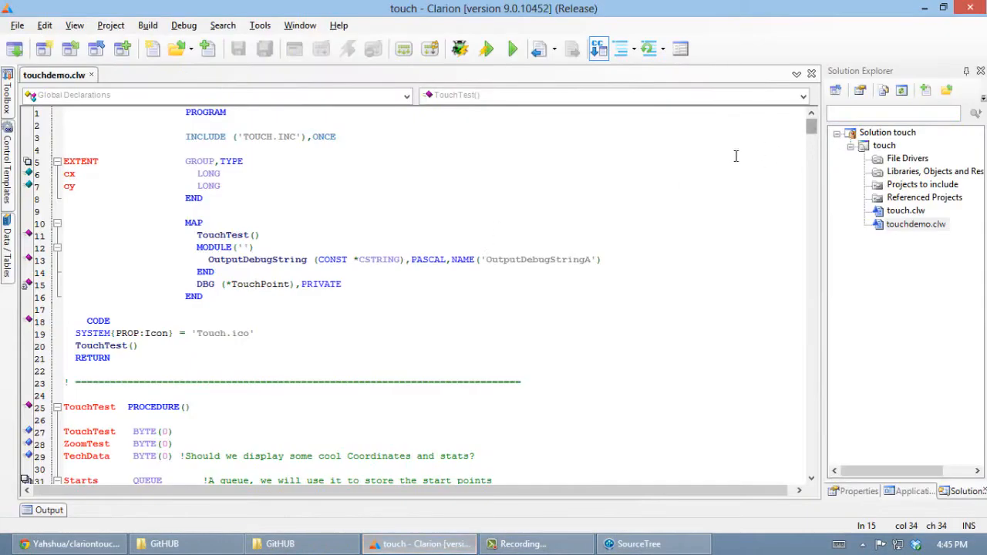
{"action": "scroll", "scroll_direction": "down", "scroll_amount": 3}
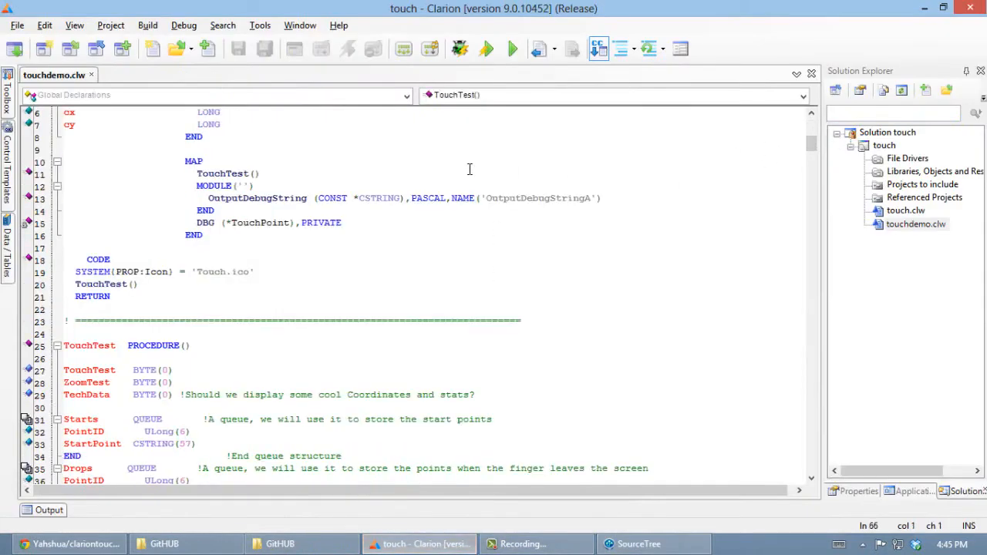
{"action": "scroll", "scroll_direction": "down", "scroll_amount": 3}
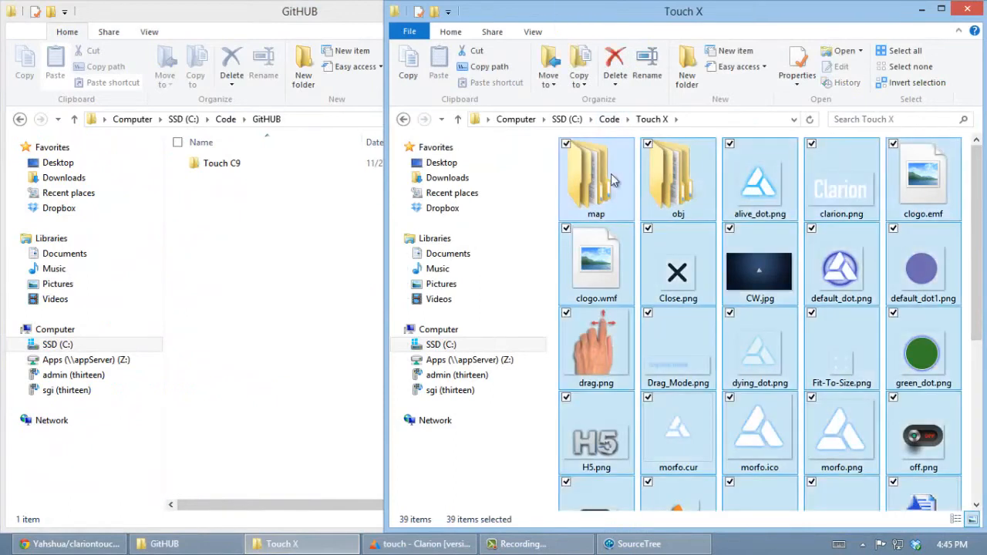
{"action": "mouse_move", "coordinate": [609, 193]}
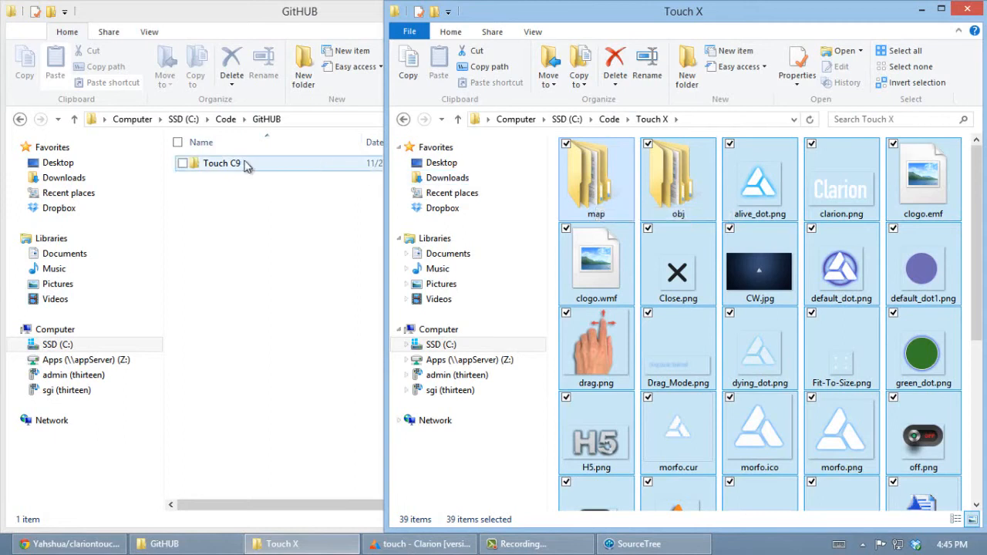
Browse the Touch C9 folder, check touch.sln, and select the Touch C9 repository in SourceTree
{"action": "double_click", "coordinate": [222, 164]}
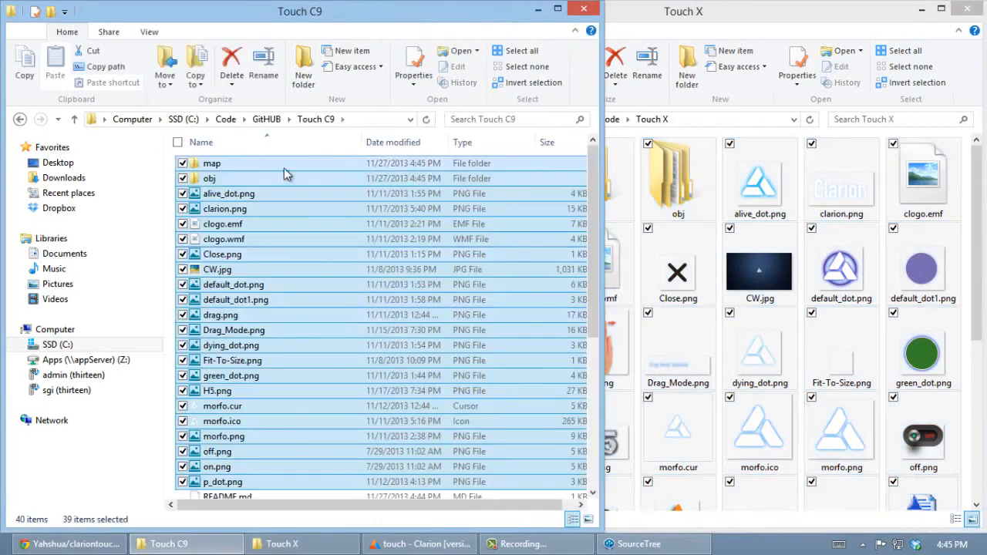
{"action": "scroll", "scroll_direction": "down", "scroll_amount": 3}
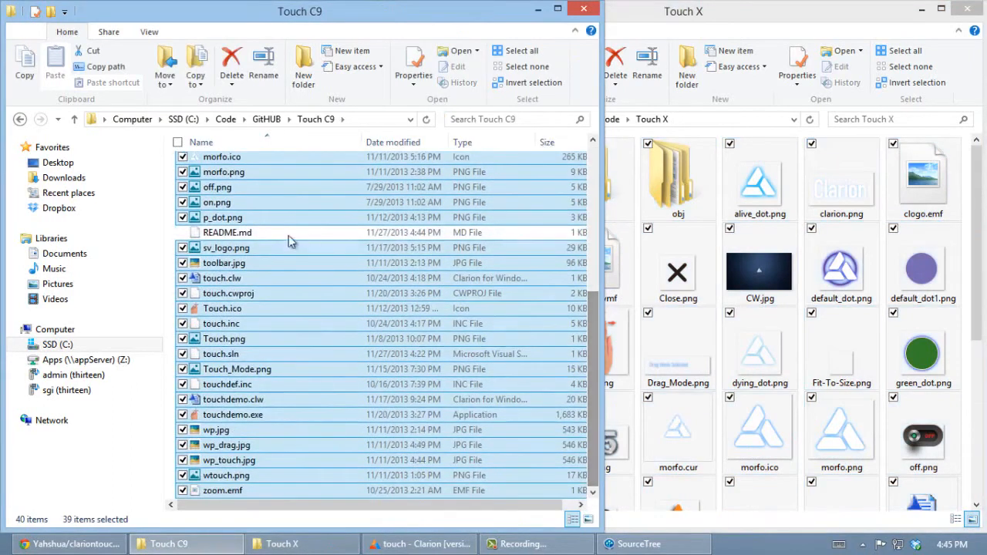
{"action": "left_click", "coordinate": [220, 353]}
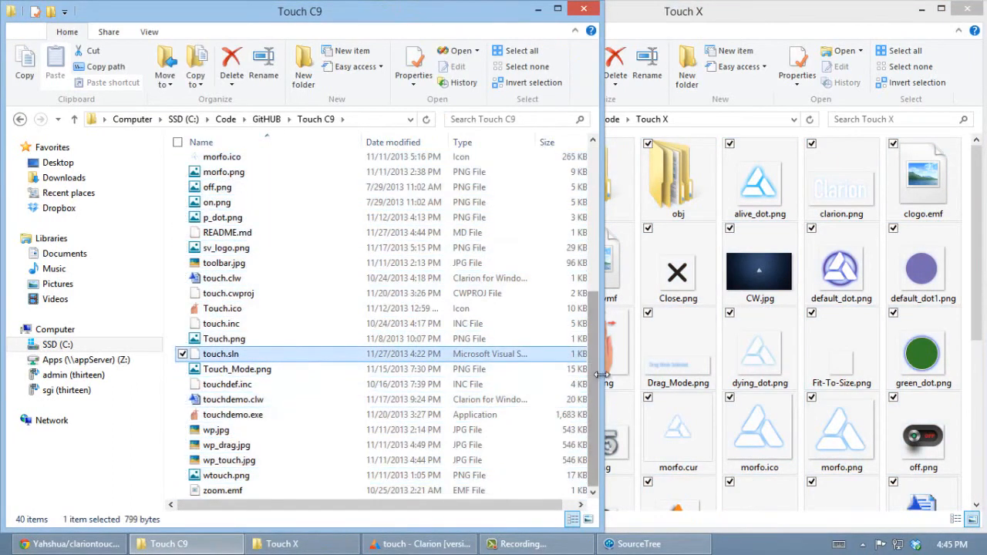
{"action": "mouse_move", "coordinate": [401, 524]}
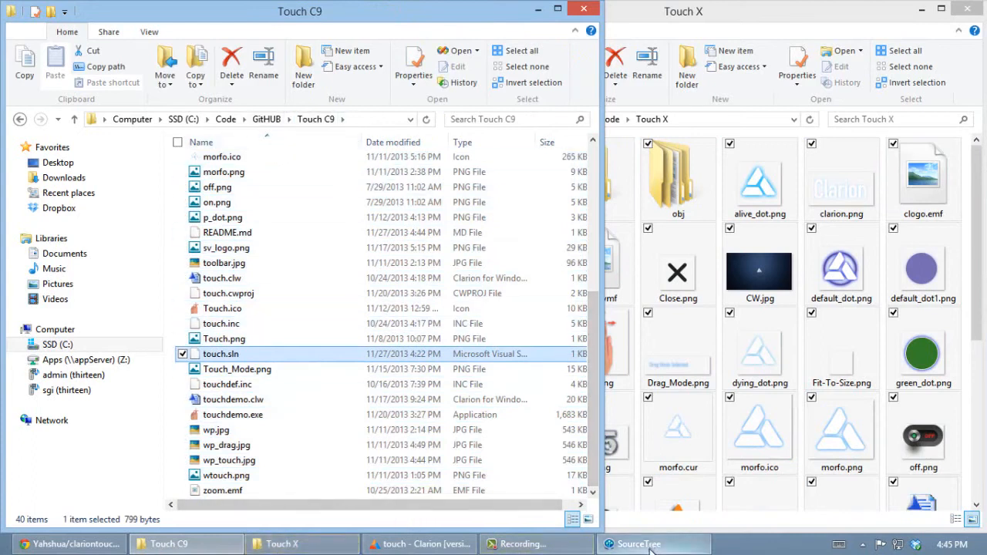
{"action": "left_click", "coordinate": [638, 543]}
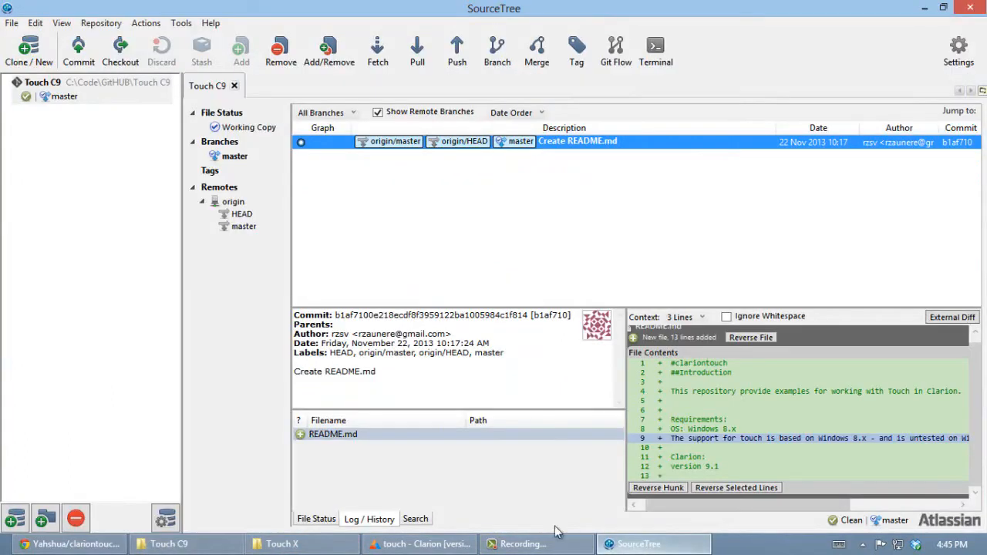
{"action": "mouse_move", "coordinate": [133, 108]}
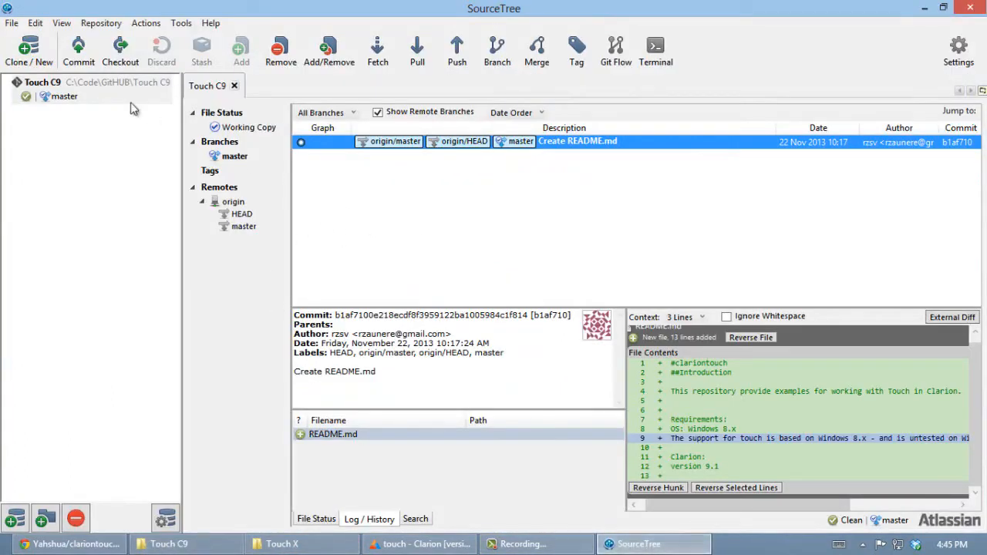
{"action": "left_click", "coordinate": [77, 83]}
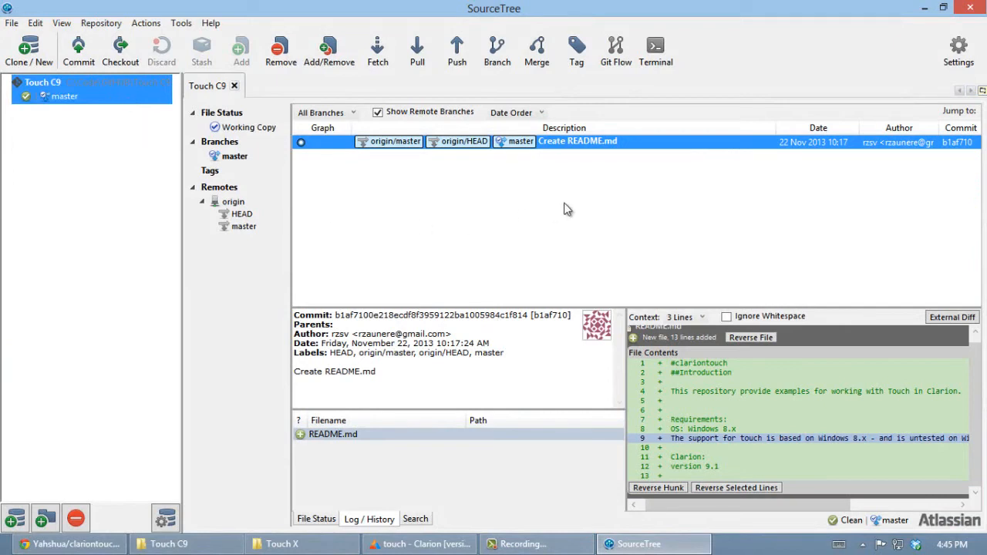
{"action": "mouse_move", "coordinate": [228, 118]}
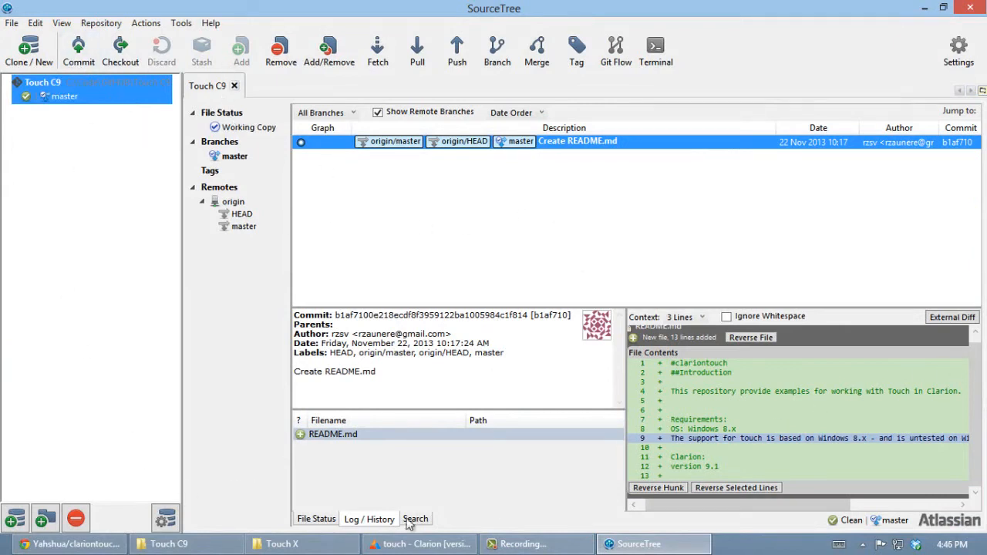
Return to the Touch C9 folder and run touchdemo.exe
{"action": "left_click", "coordinate": [420, 543]}
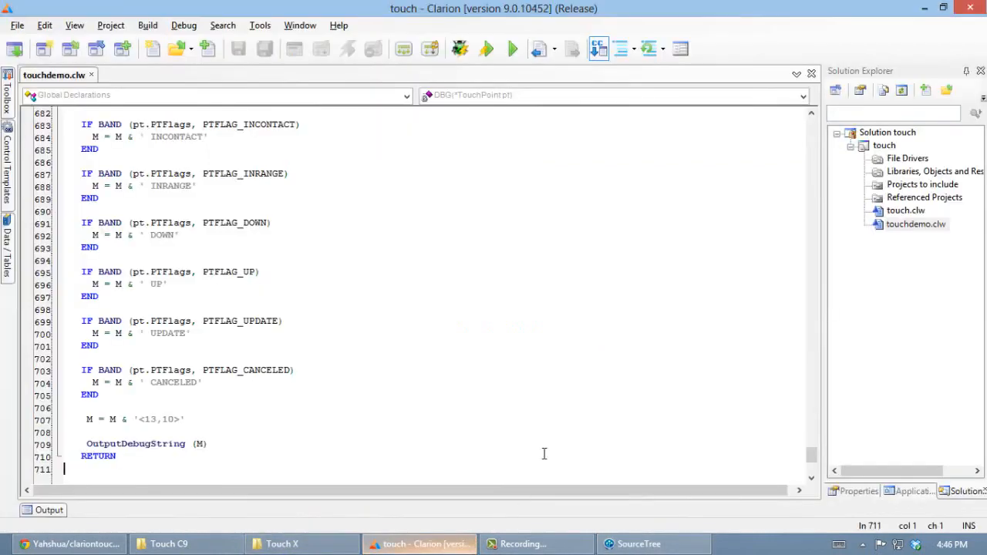
{"action": "left_click", "coordinate": [637, 543]}
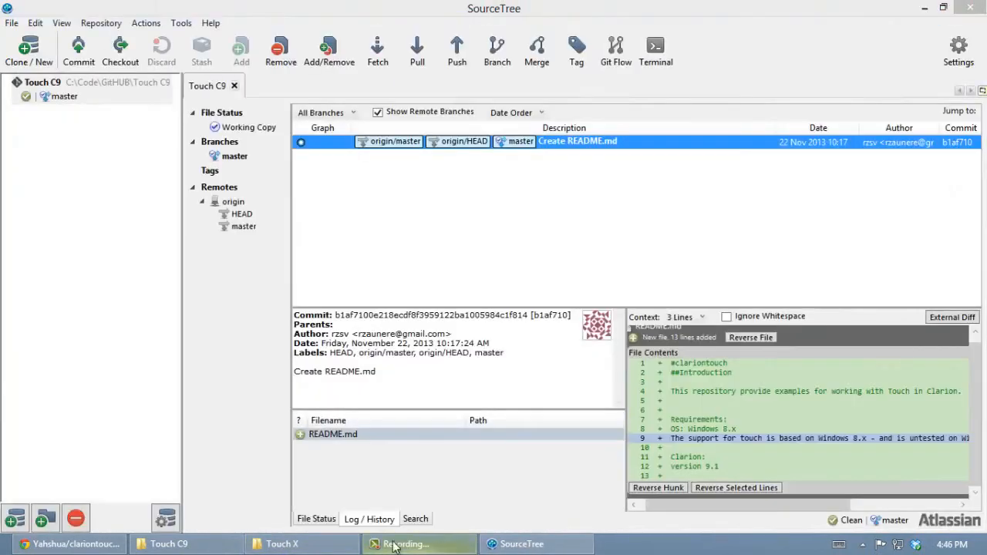
{"action": "left_click", "coordinate": [170, 543]}
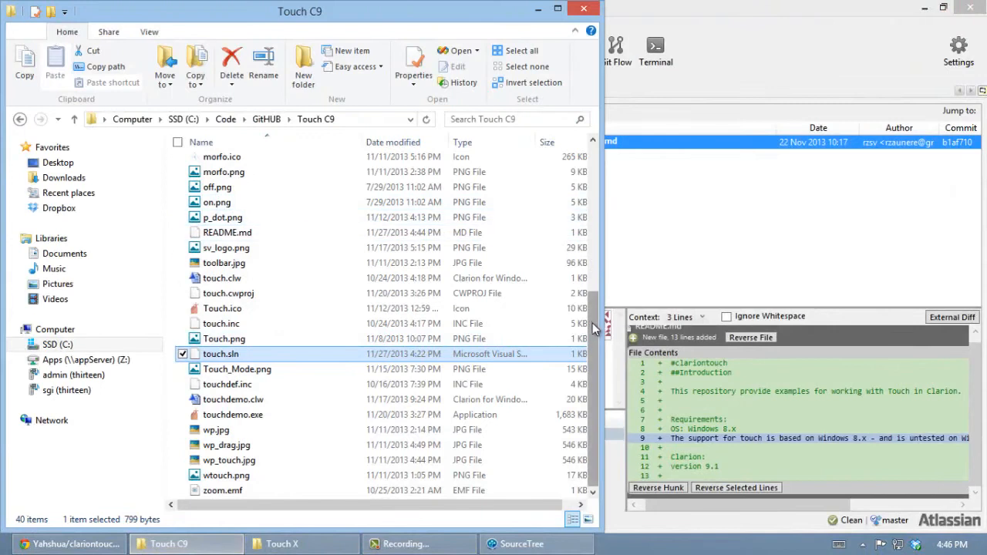
{"action": "left_click", "coordinate": [233, 413]}
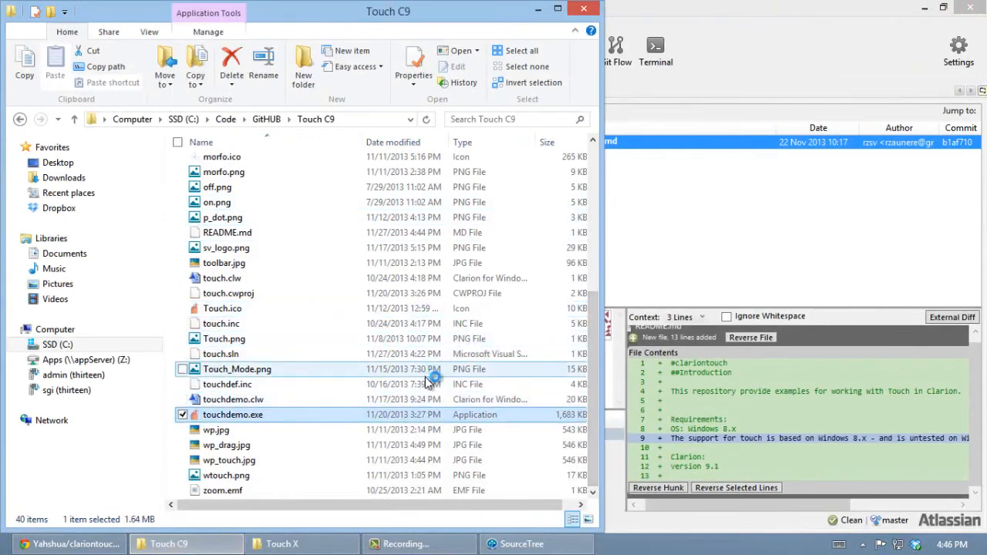
{"action": "double_click", "coordinate": [233, 415]}
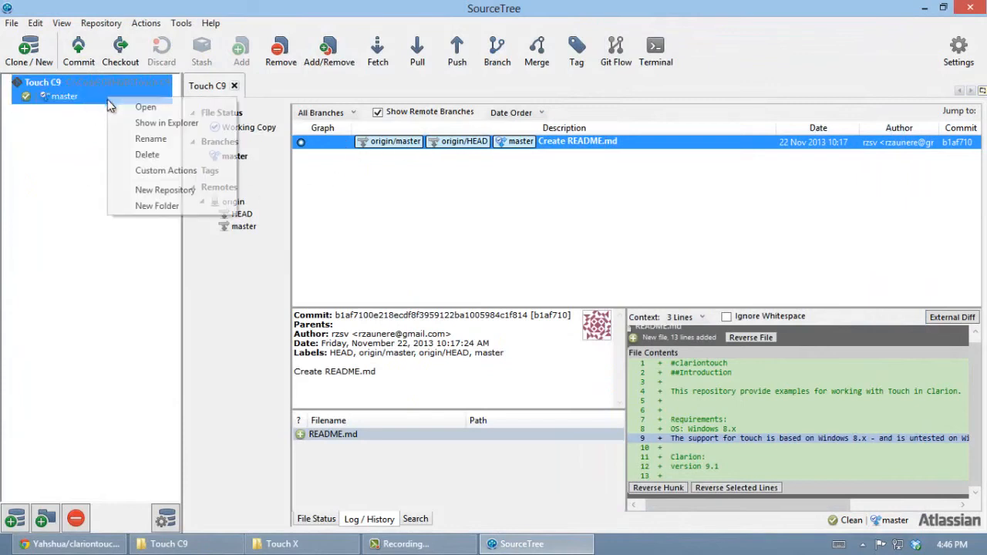
Create and check out a new branch named MyContribs
{"action": "left_click", "coordinate": [457, 235]}
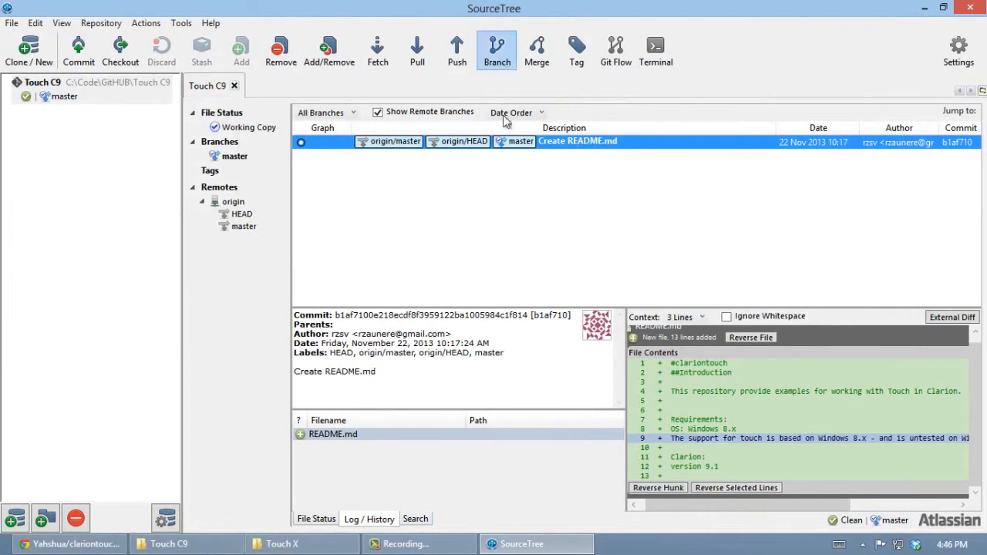
{"action": "left_click", "coordinate": [496, 49]}
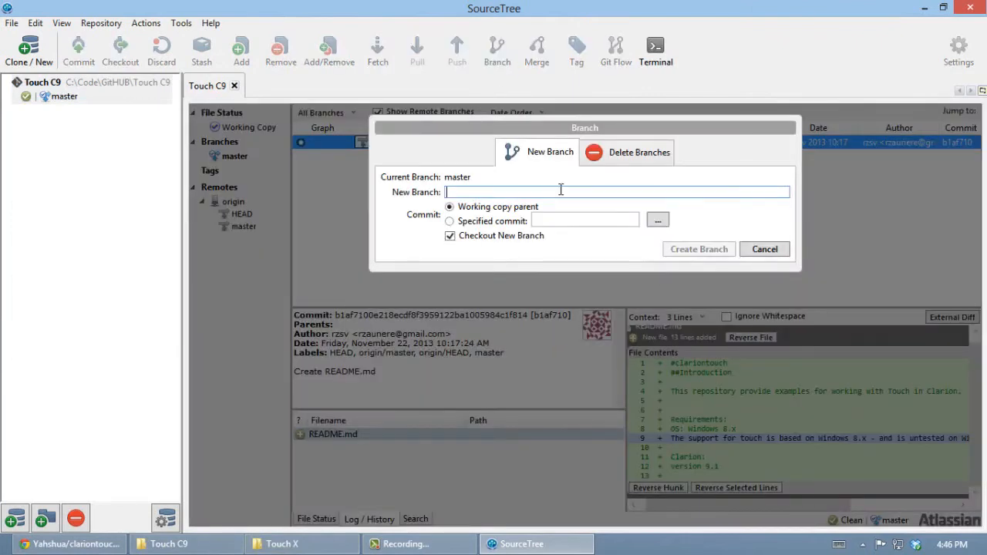
{"action": "type", "text": "MyCont"}
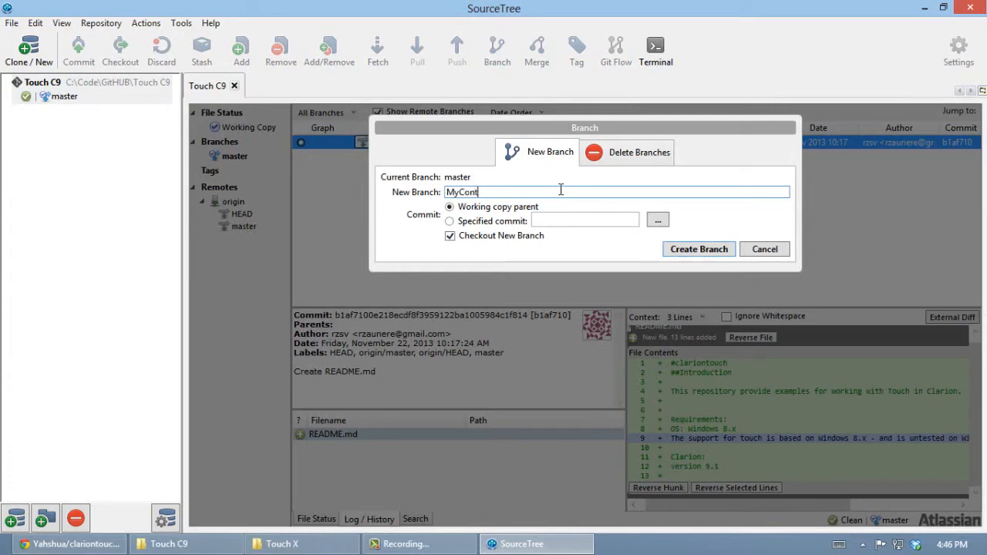
{"action": "type", "text": "ribs"}
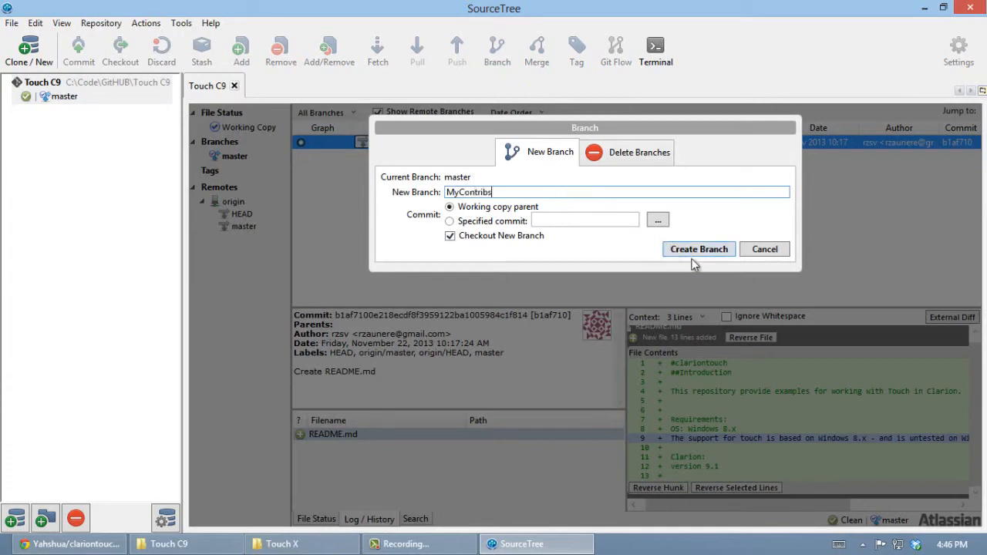
{"action": "left_click", "coordinate": [697, 248]}
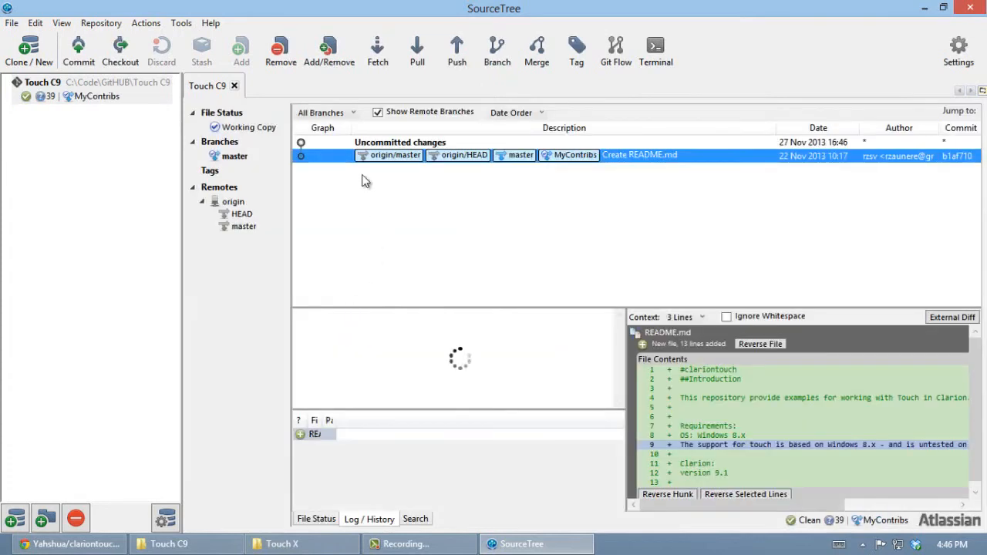
View the uncommitted working copy changes such as CW.jpg and touchdemo.clw
{"action": "left_click", "coordinate": [400, 142]}
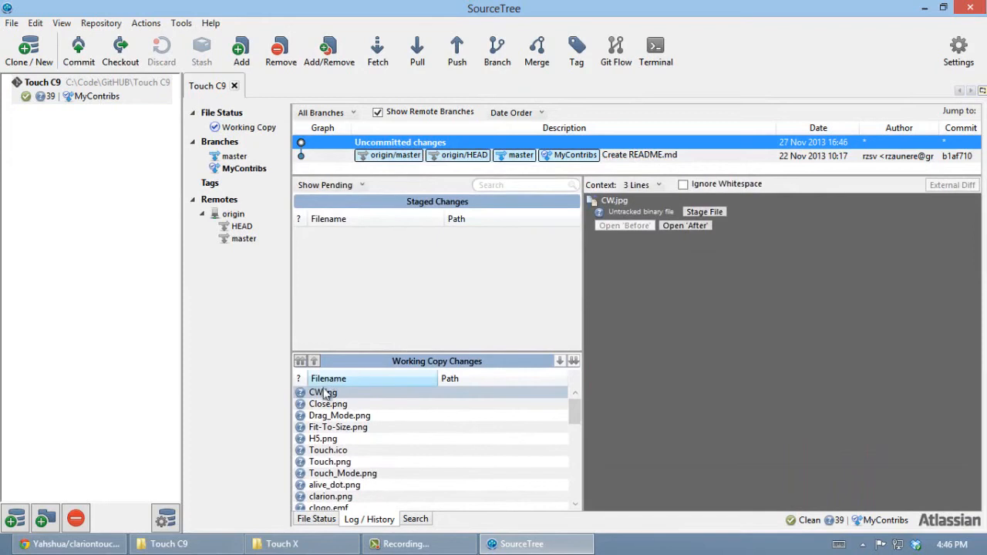
{"action": "scroll", "scroll_direction": "down", "scroll_amount": 3}
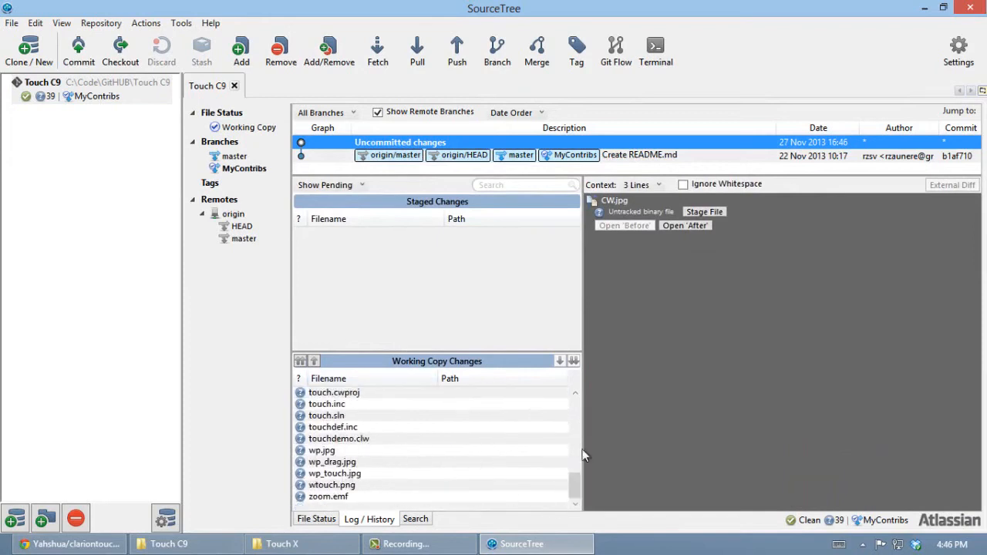
{"action": "mouse_move", "coordinate": [299, 361]}
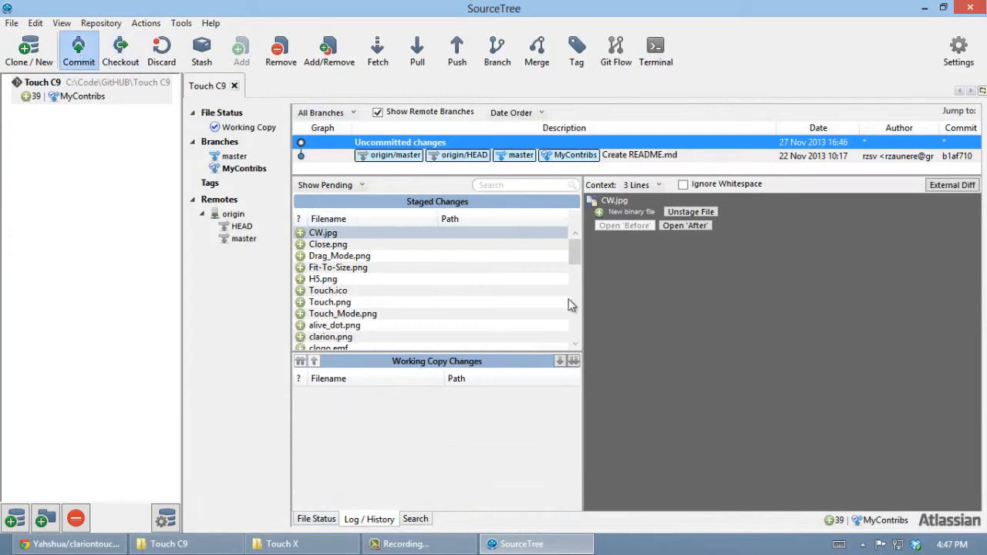
Commit with message "My mods, I hope you like them!", pushing to origin and creating a pull request
{"action": "left_click", "coordinate": [78, 49]}
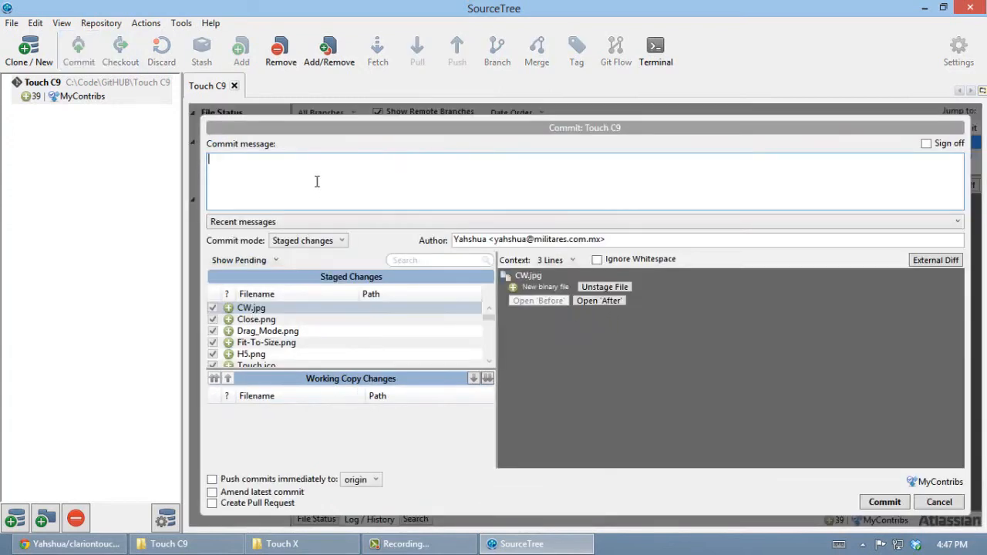
{"action": "type", "text": "My mods"}
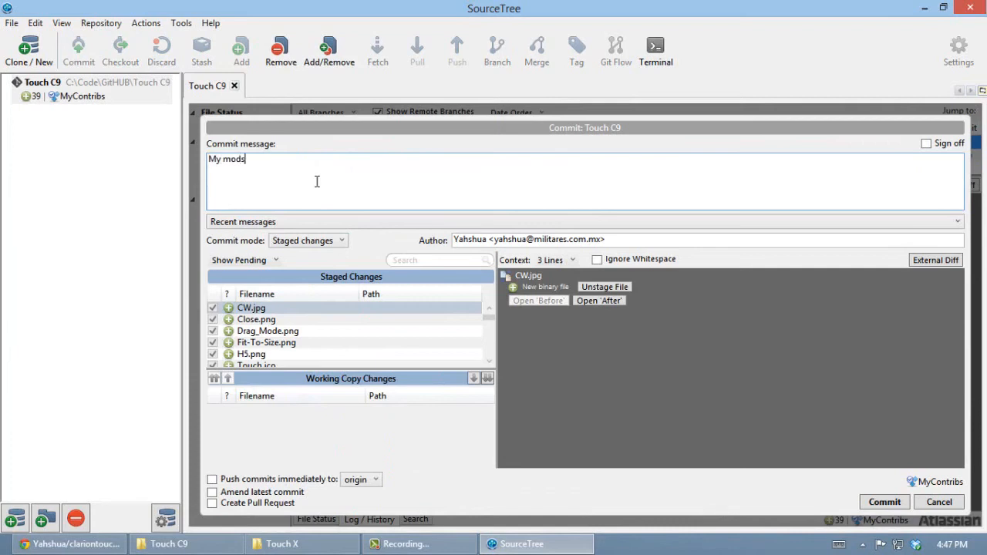
{"action": "type", "text": ", I hope you like them!"}
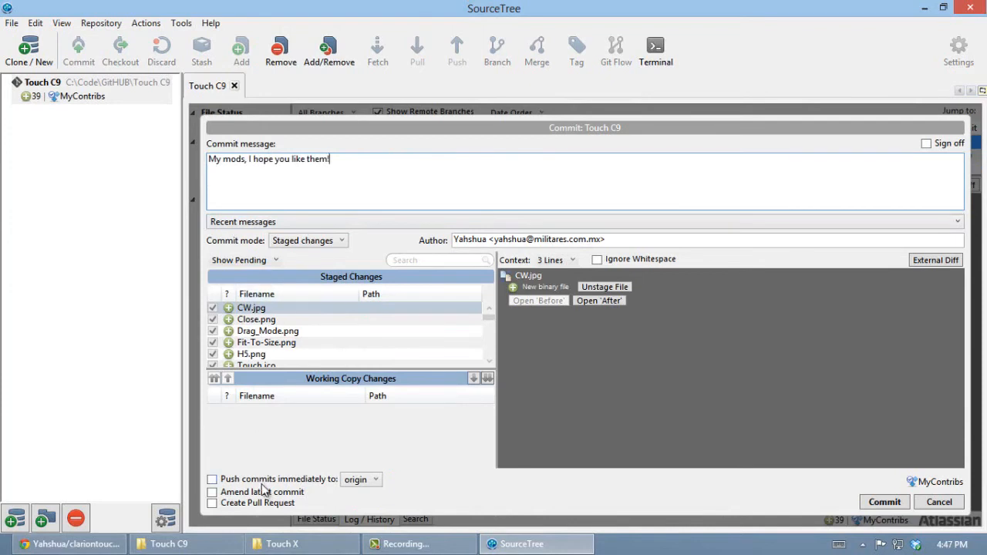
{"action": "left_click", "coordinate": [213, 478]}
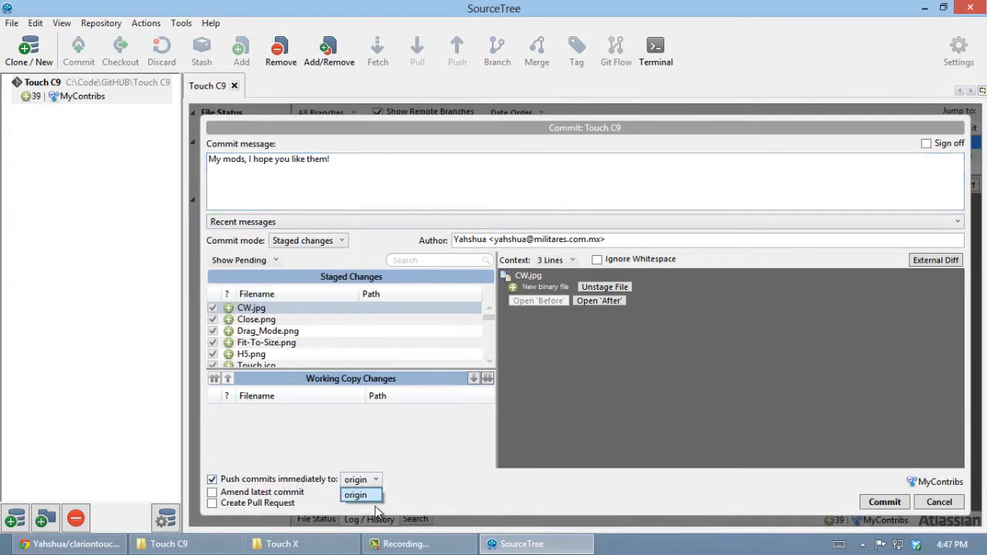
{"action": "left_click", "coordinate": [354, 493]}
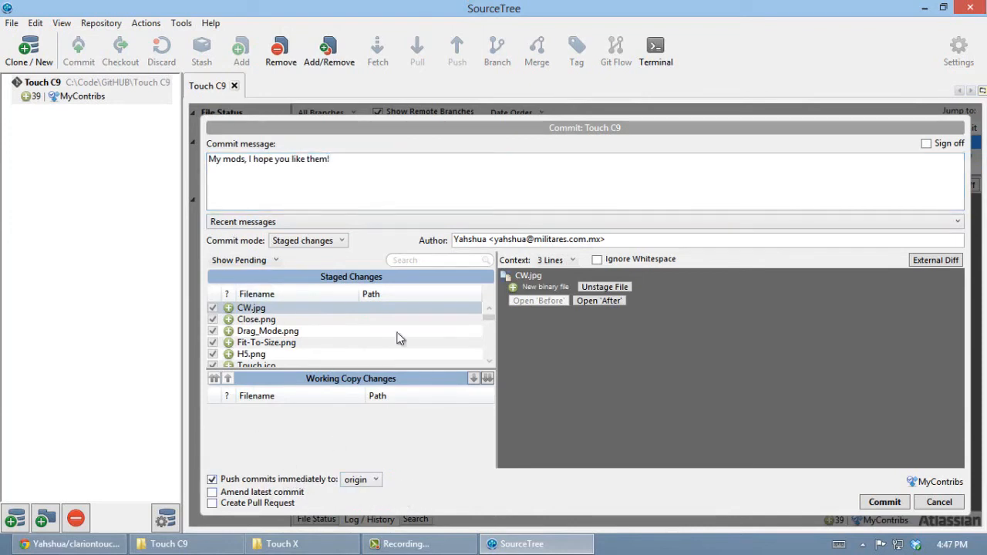
{"action": "left_click", "coordinate": [213, 503]}
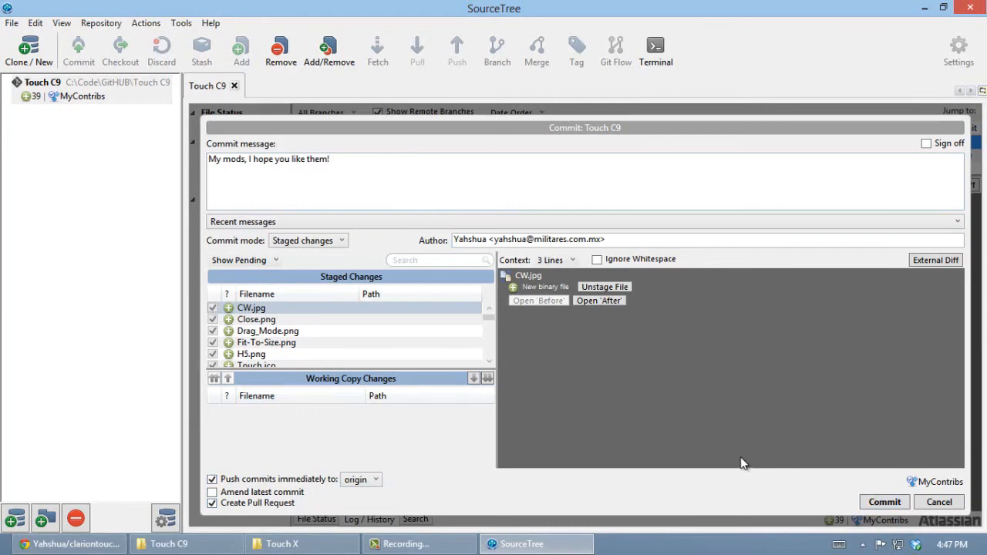
{"action": "mouse_move", "coordinate": [746, 463]}
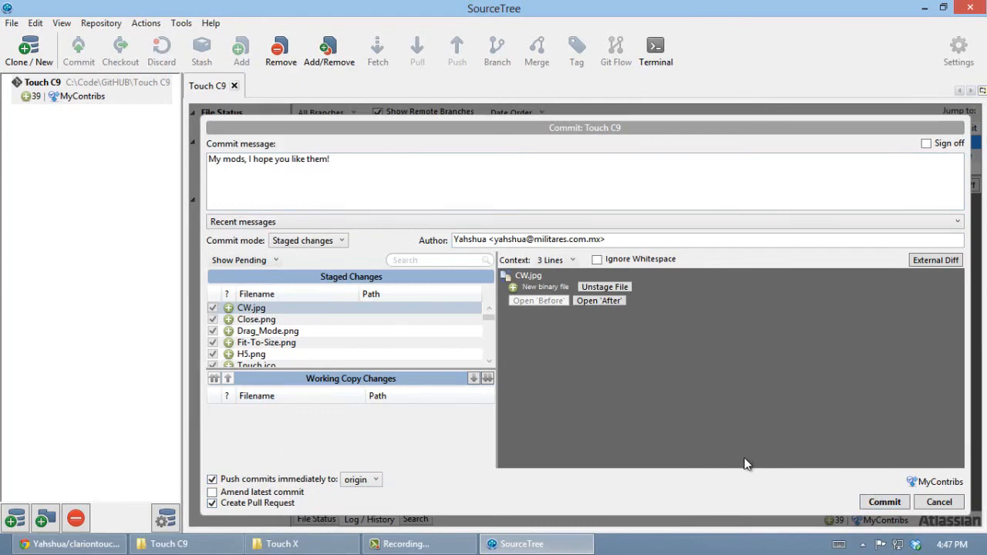
{"action": "mouse_move", "coordinate": [821, 467]}
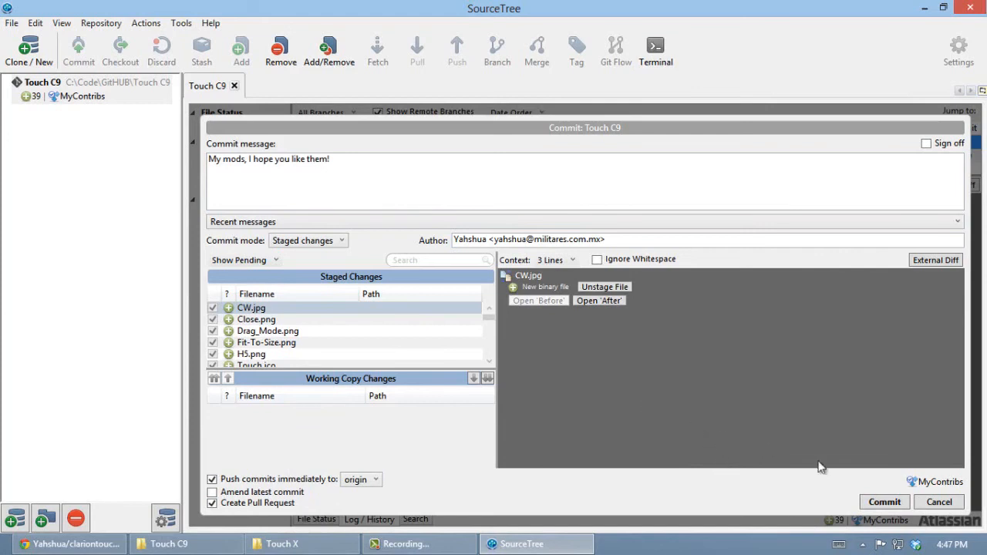
{"action": "mouse_move", "coordinate": [796, 503]}
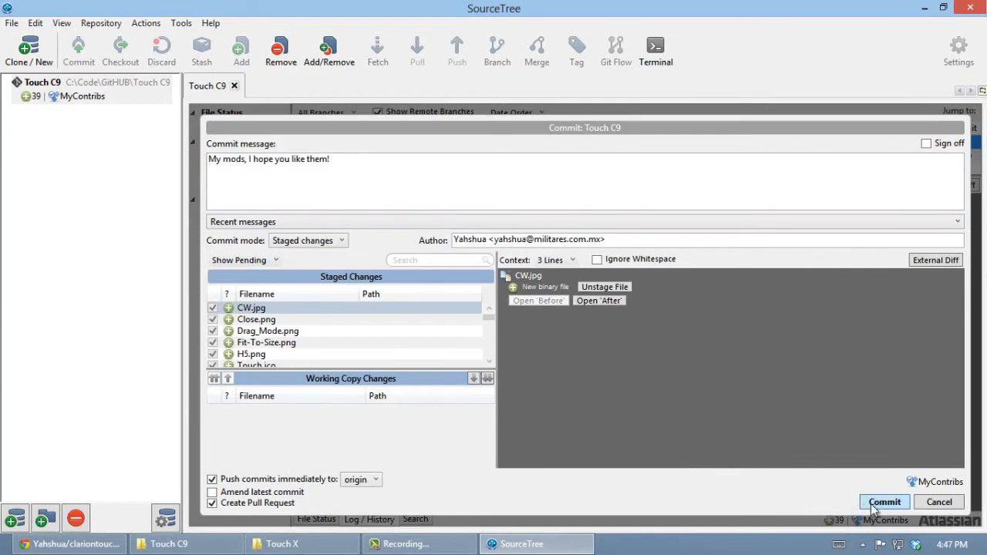
{"action": "left_click", "coordinate": [884, 503]}
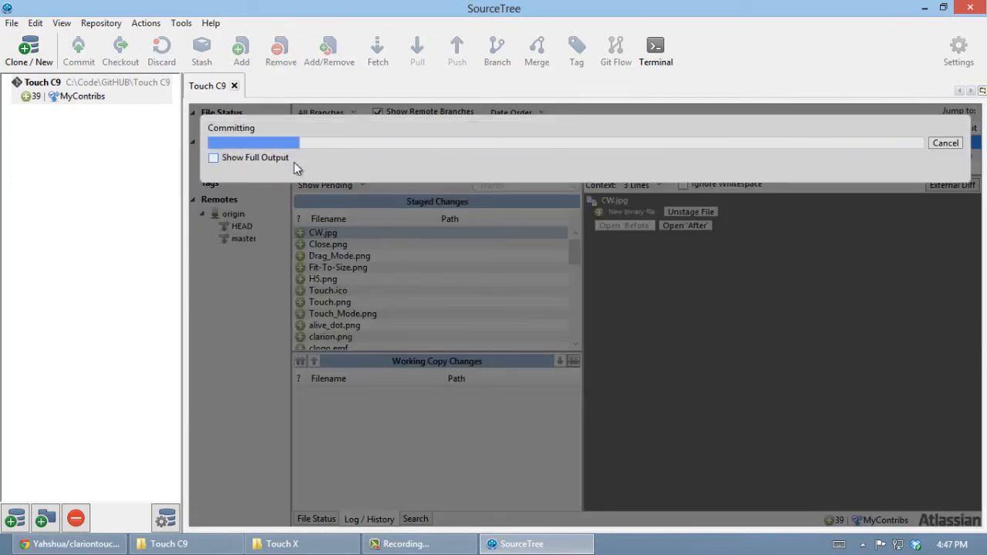
Show the full git output, confirm the push of MyContribs completed successfully, and close the progress window
{"action": "left_click", "coordinate": [212, 157]}
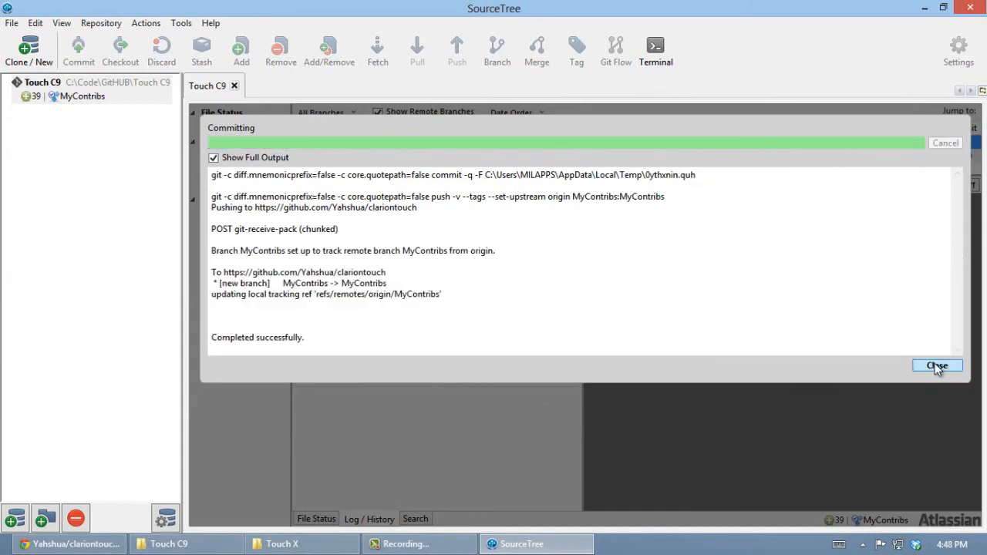
{"action": "left_click", "coordinate": [937, 365]}
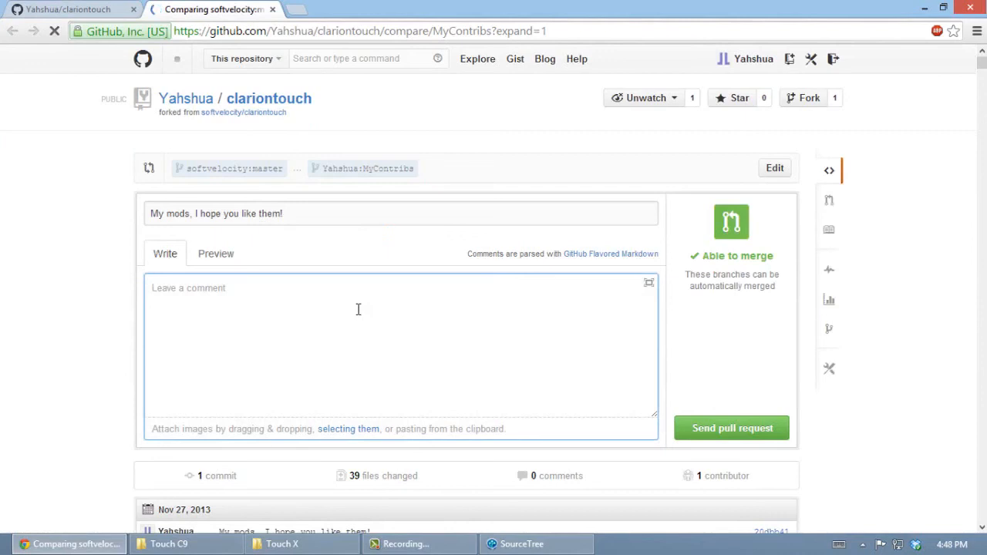
Write a review request asking to add it to the main branch, sign off 'Best regards! Yahshya', and send the pull request
{"action": "type", "text": "Pleae review my code and"}
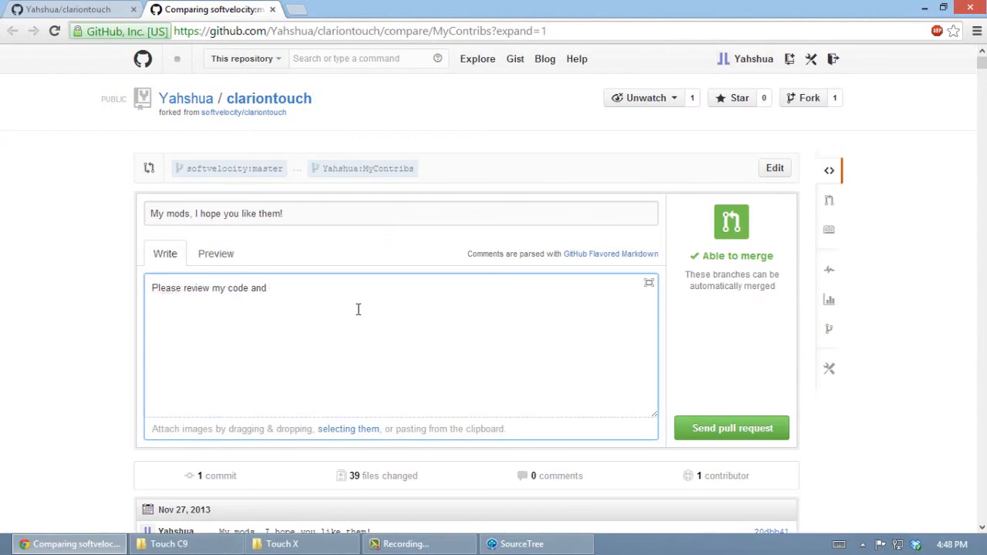
{"action": "type", "text": "I hope you ca"}
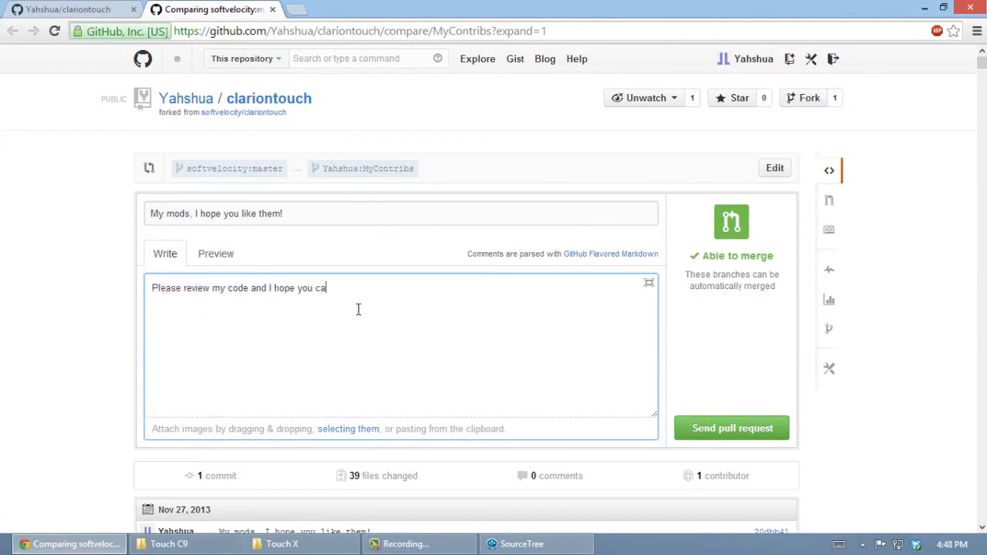
{"action": "type", "text": "n add it to the main br"}
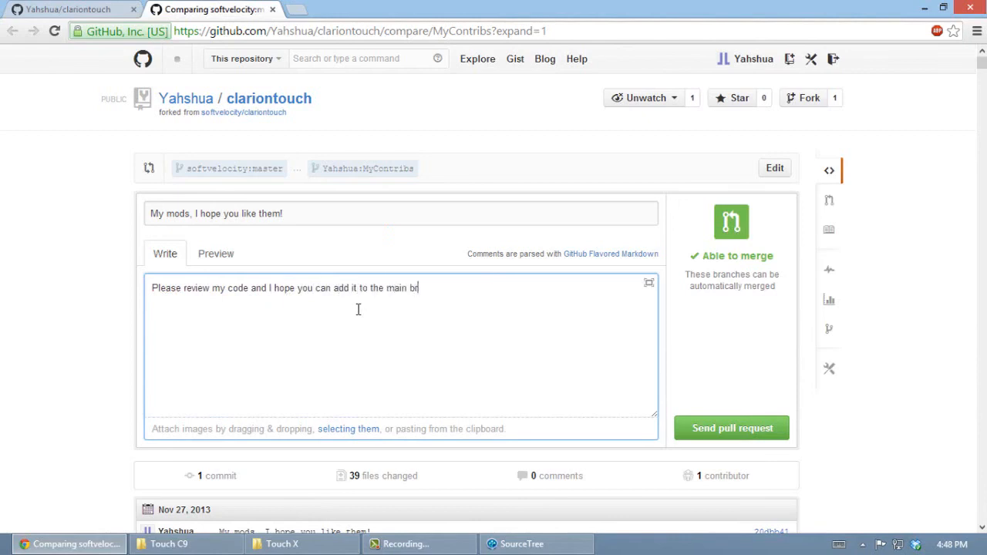
{"action": "type", "text": "anch!"}
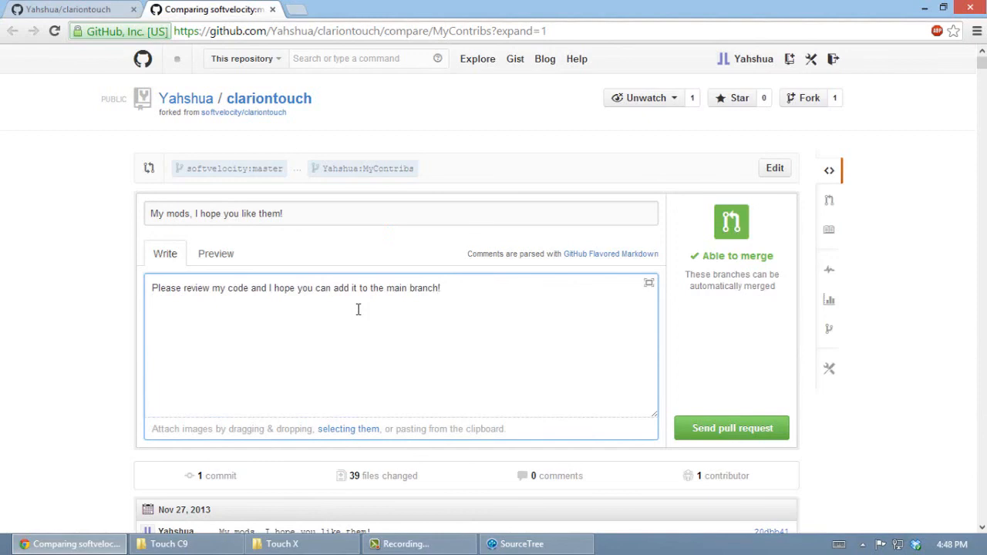
{"action": "type", "text": "Best regards!"}
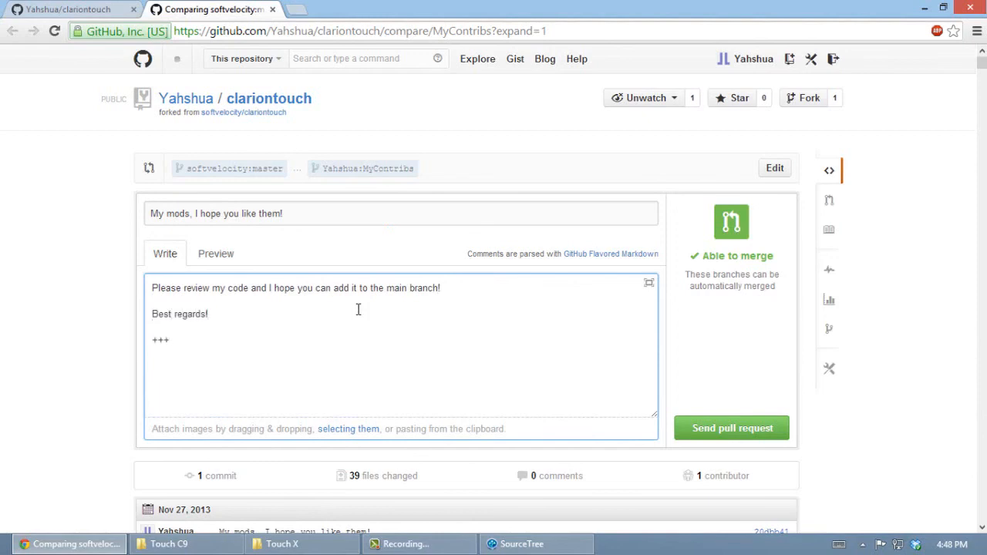
{"action": "type", "text": "Yahshya"}
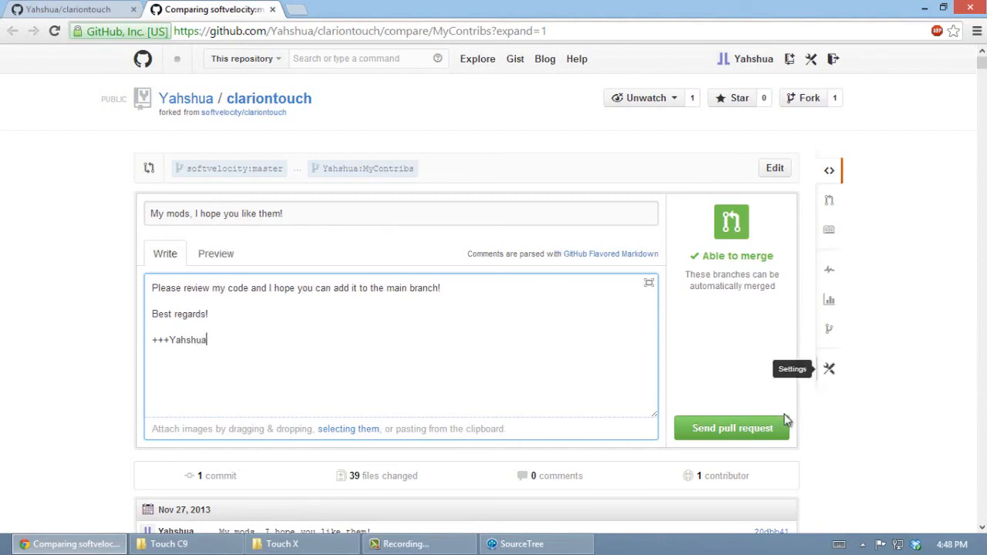
{"action": "left_click", "coordinate": [731, 429]}
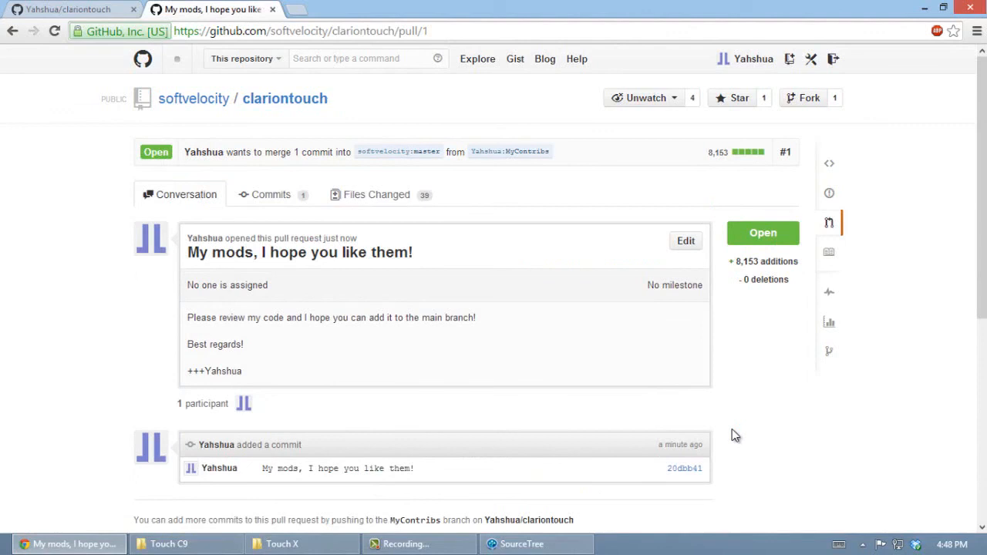
{"action": "mouse_move", "coordinate": [352, 534]}
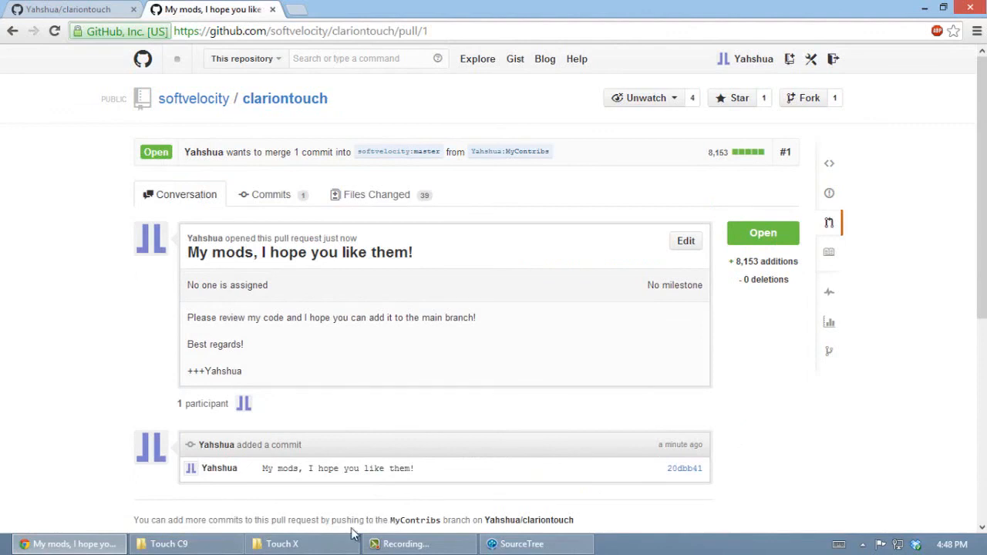
{"action": "mouse_move", "coordinate": [957, 260]}
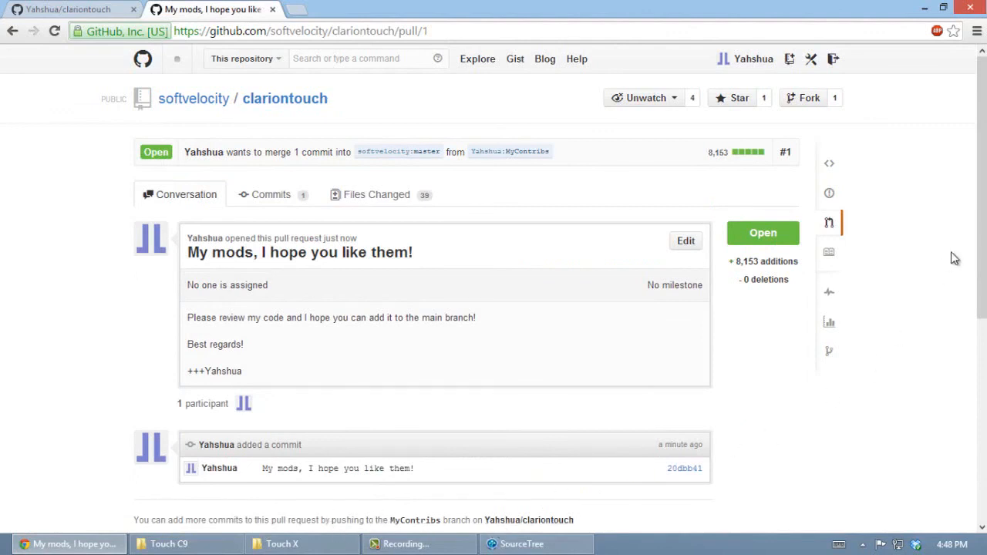
{"action": "scroll", "scroll_direction": "down", "scroll_amount": 3}
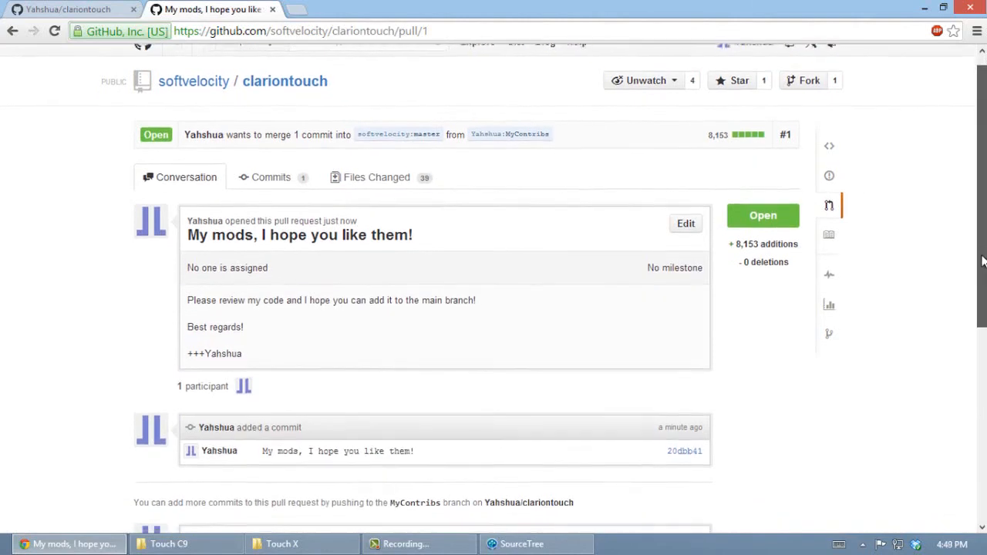
{"action": "scroll", "scroll_direction": "down", "scroll_amount": 3}
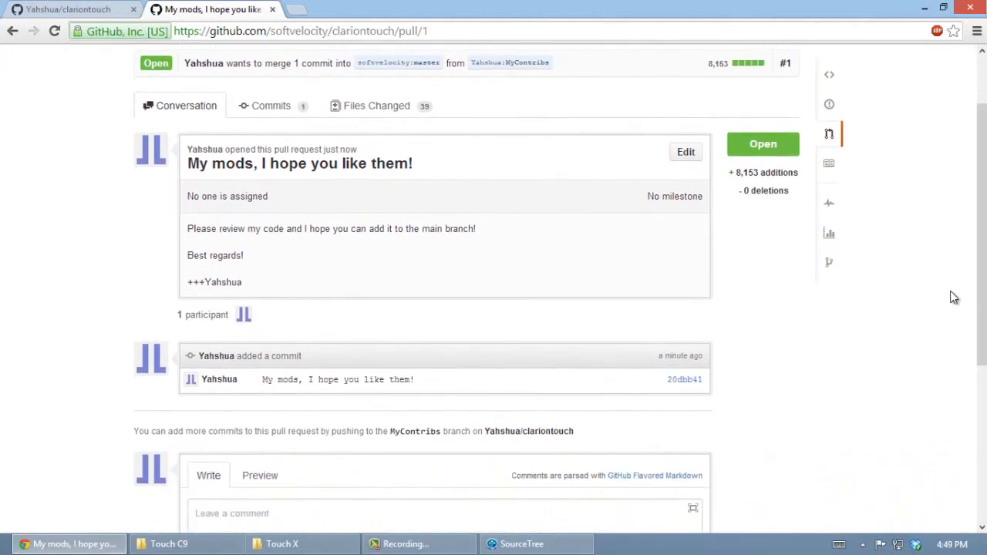